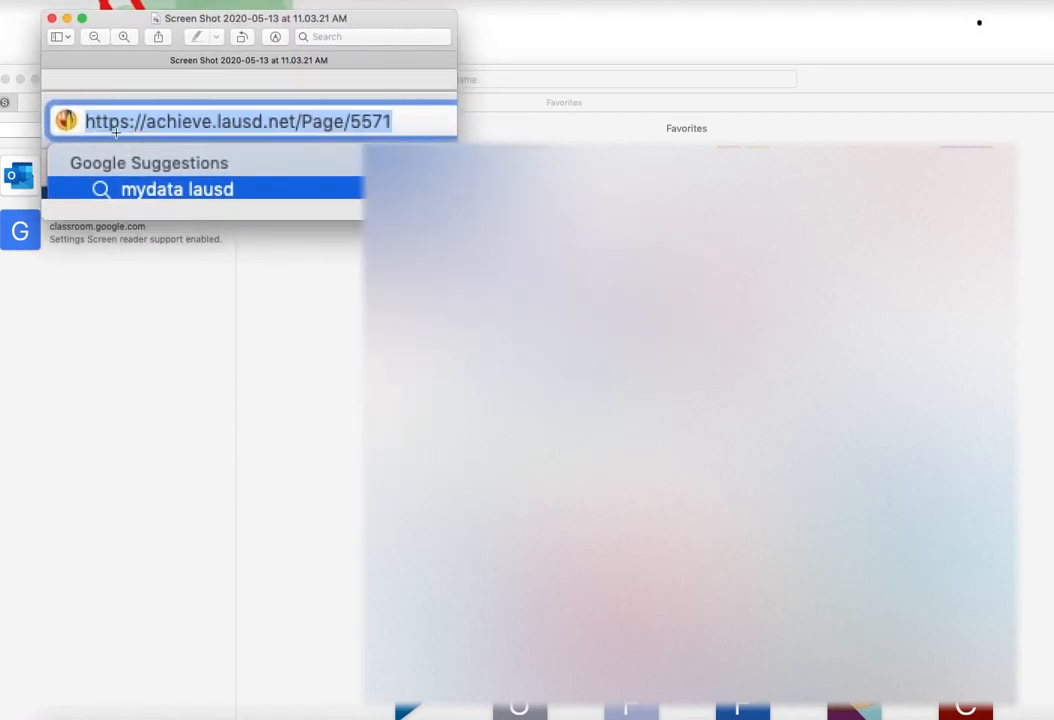
mouse_move(206, 132)
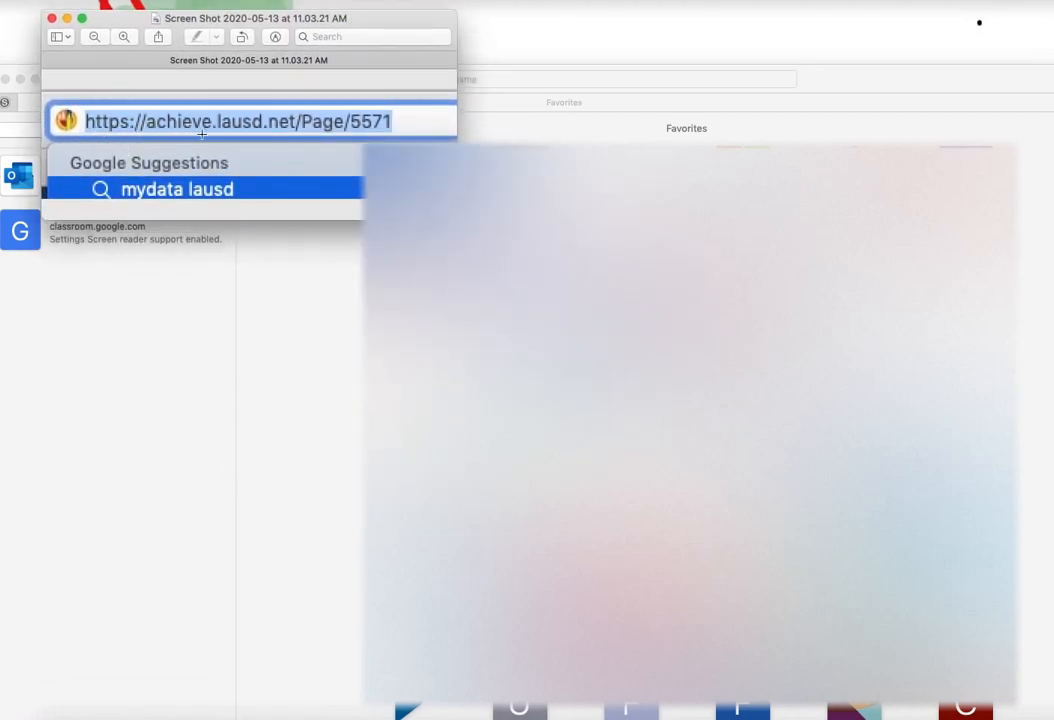
mouse_move(308, 144)
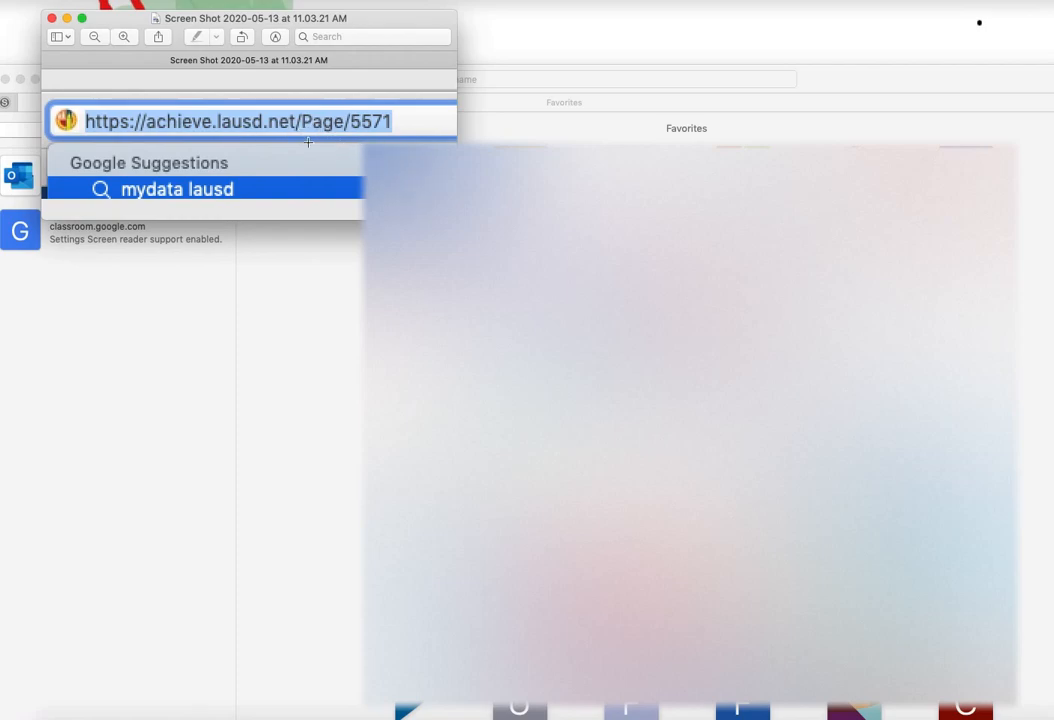
mouse_move(364, 140)
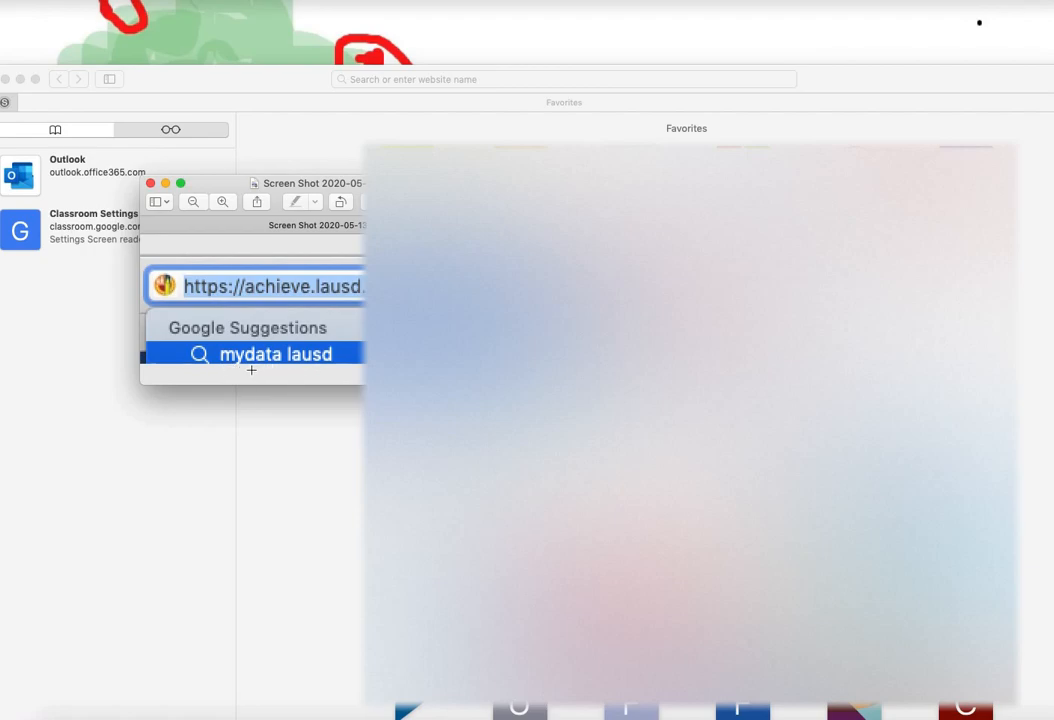
mouse_move(348, 370)
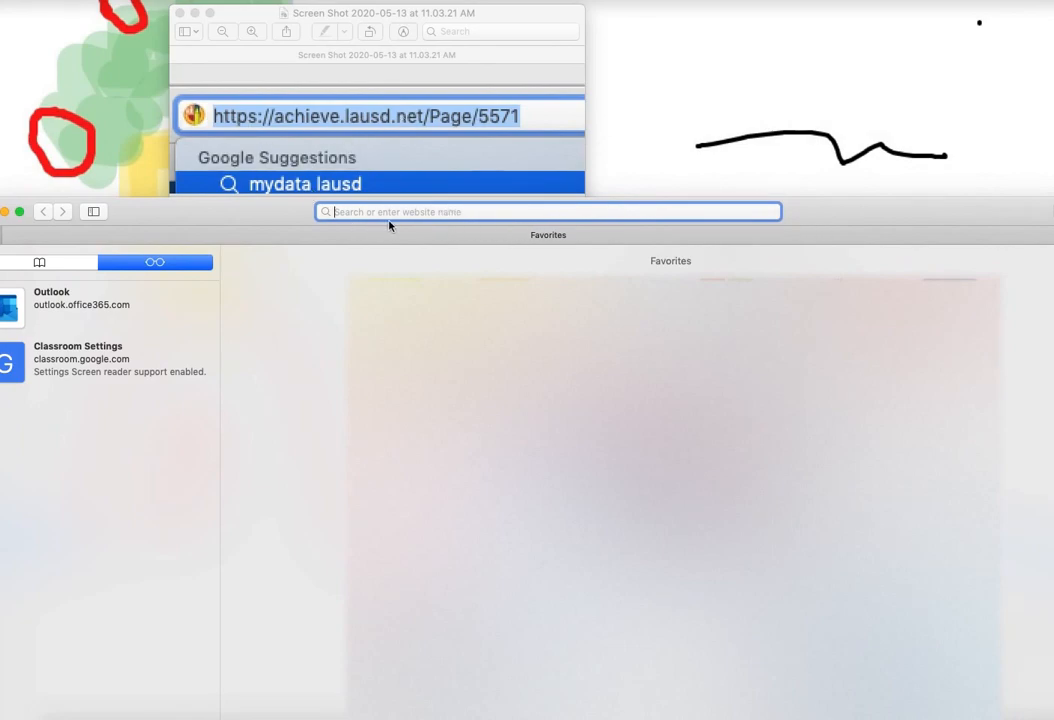
- Navigate the address bar to achieve.lausd.net/Page/5572, the LAUSD MyData home page
type("hotmail.com")
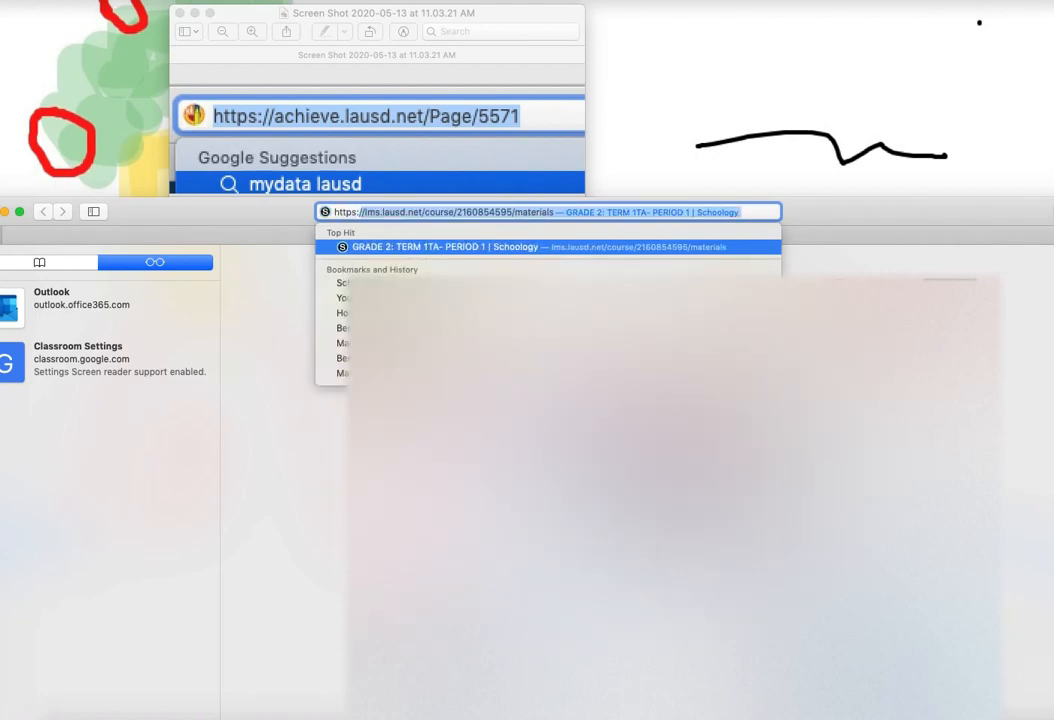
type("aairs.tegrity.com")
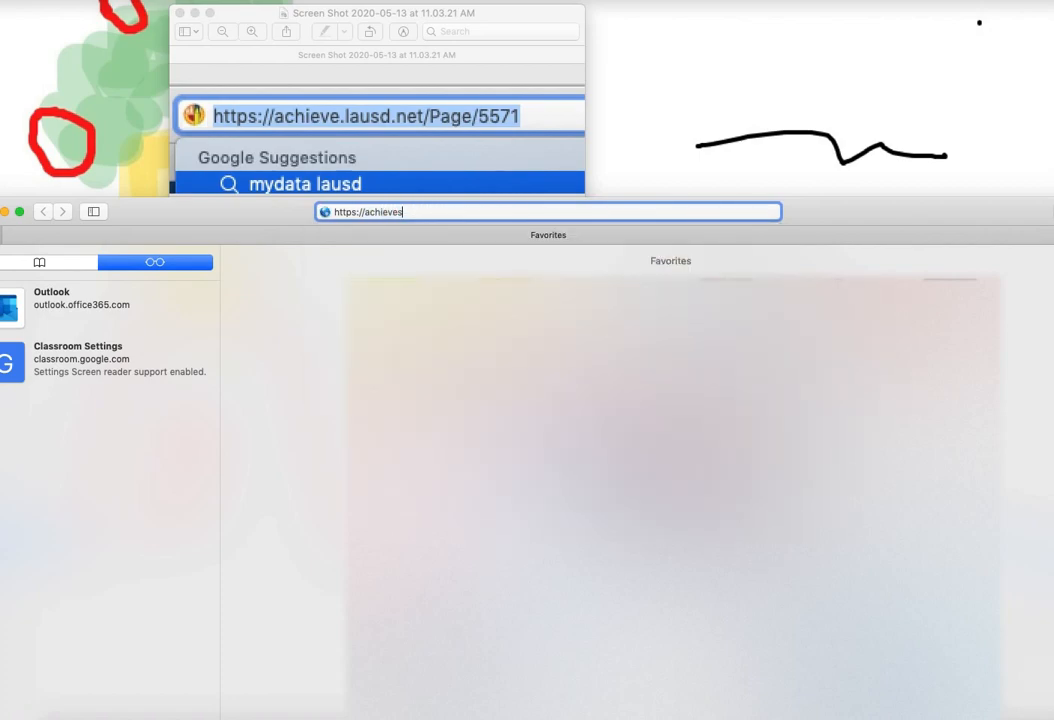
type("achieve.lausd.net")
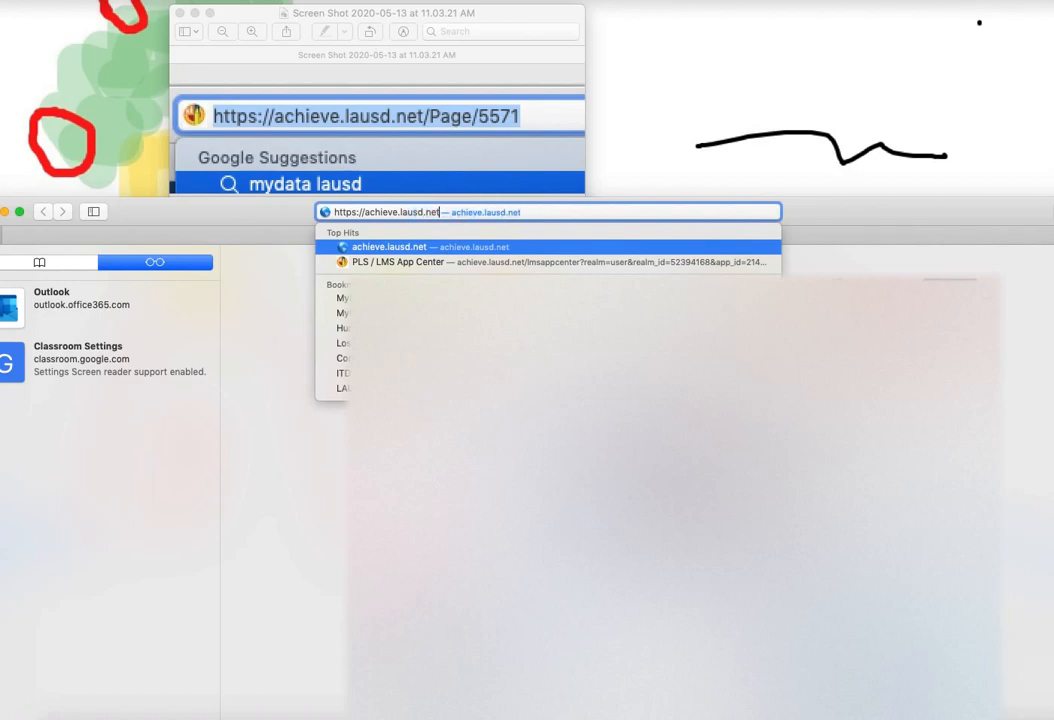
type("achieve.lausd.net/Page/5572")
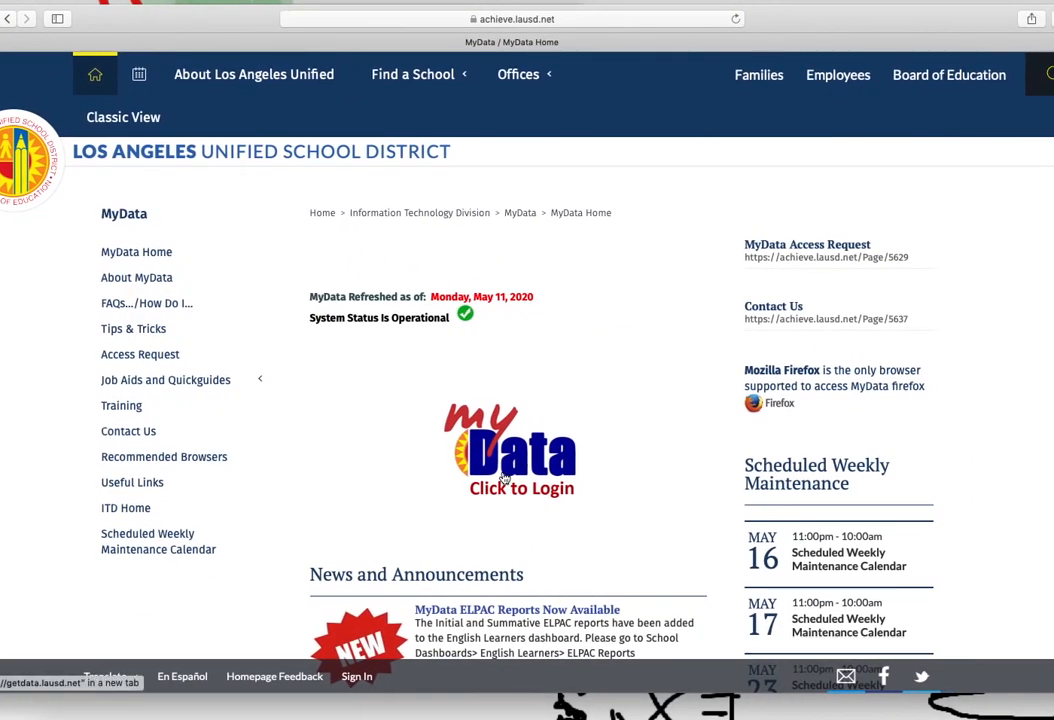
mouse_move(516, 456)
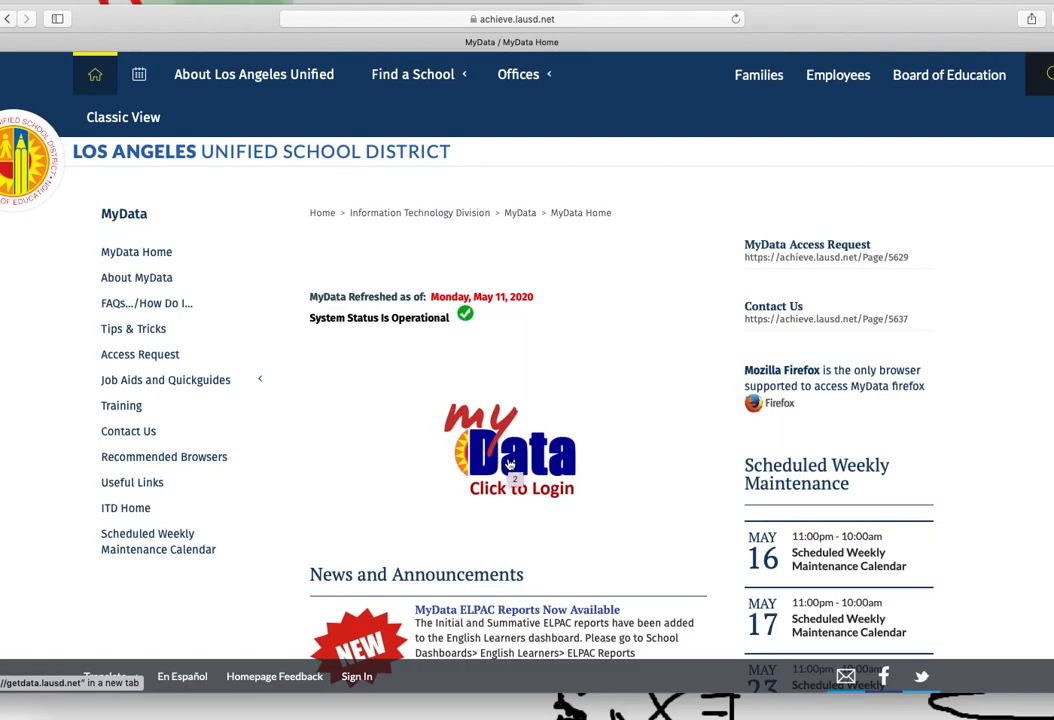
- Use the 'my Data Click to Login' graphic and begin entering the organizational email
left_click(508, 450)
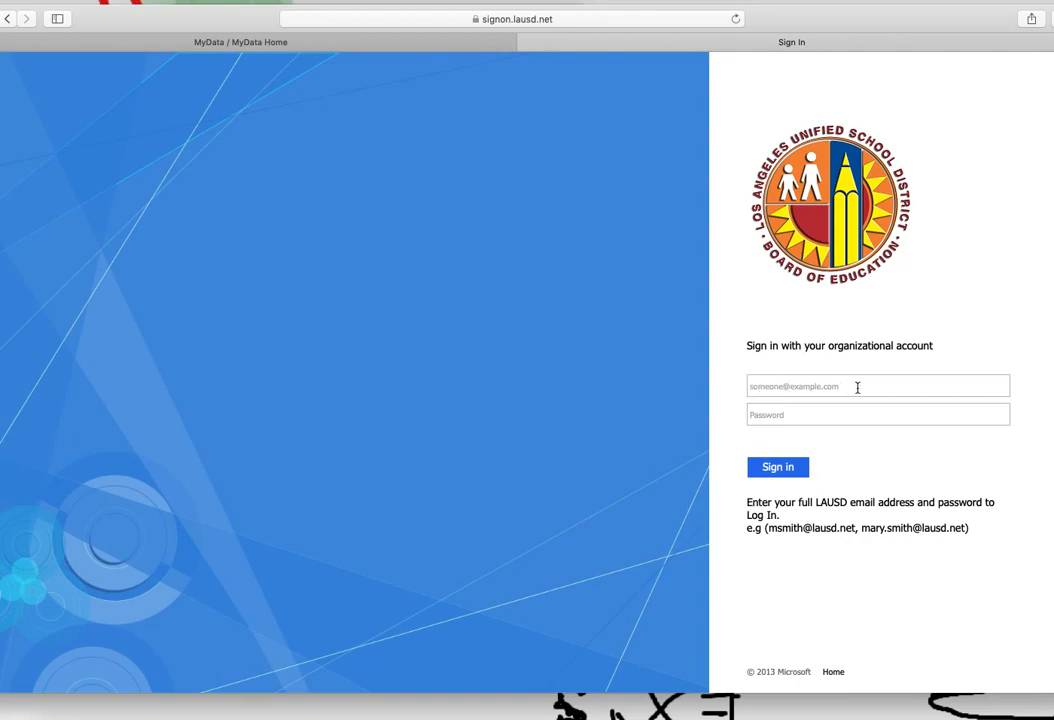
mouse_move(920, 384)
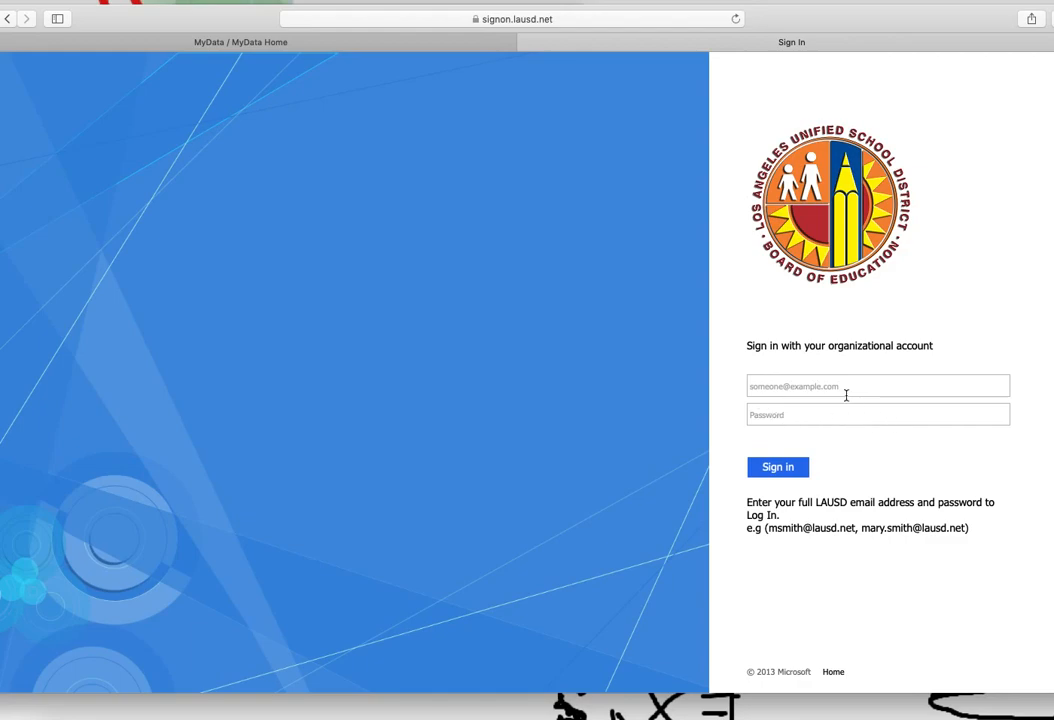
left_click(776, 468)
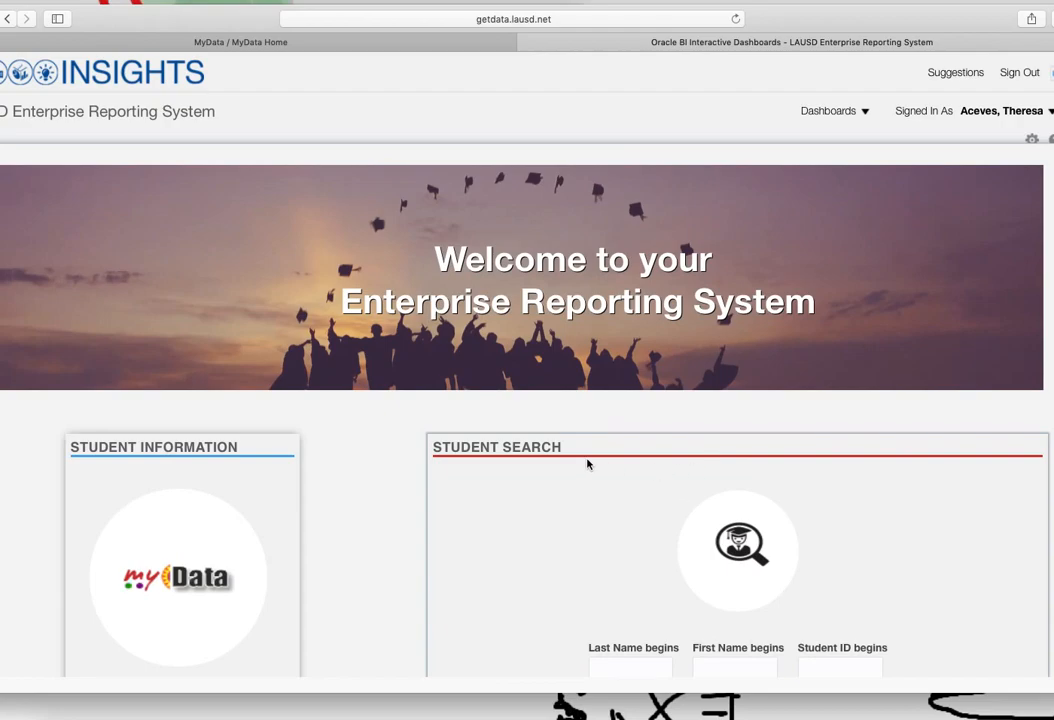
- Choose the Classroom Dashboards tile from the MyData landing page
scroll("down", 3)
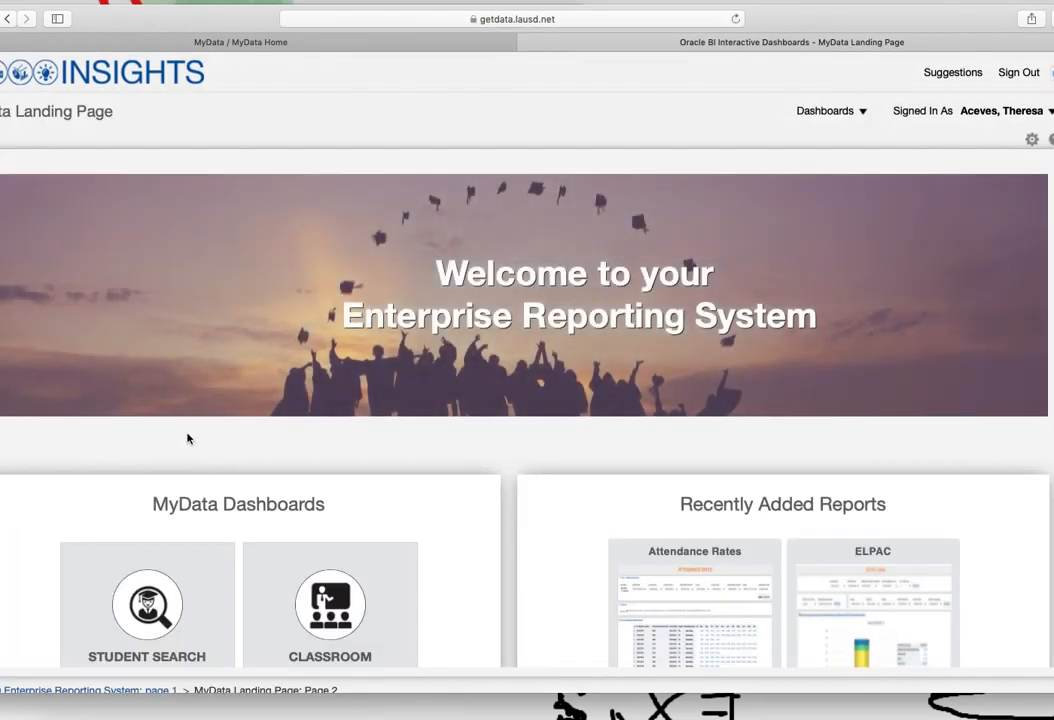
scroll("down", 3)
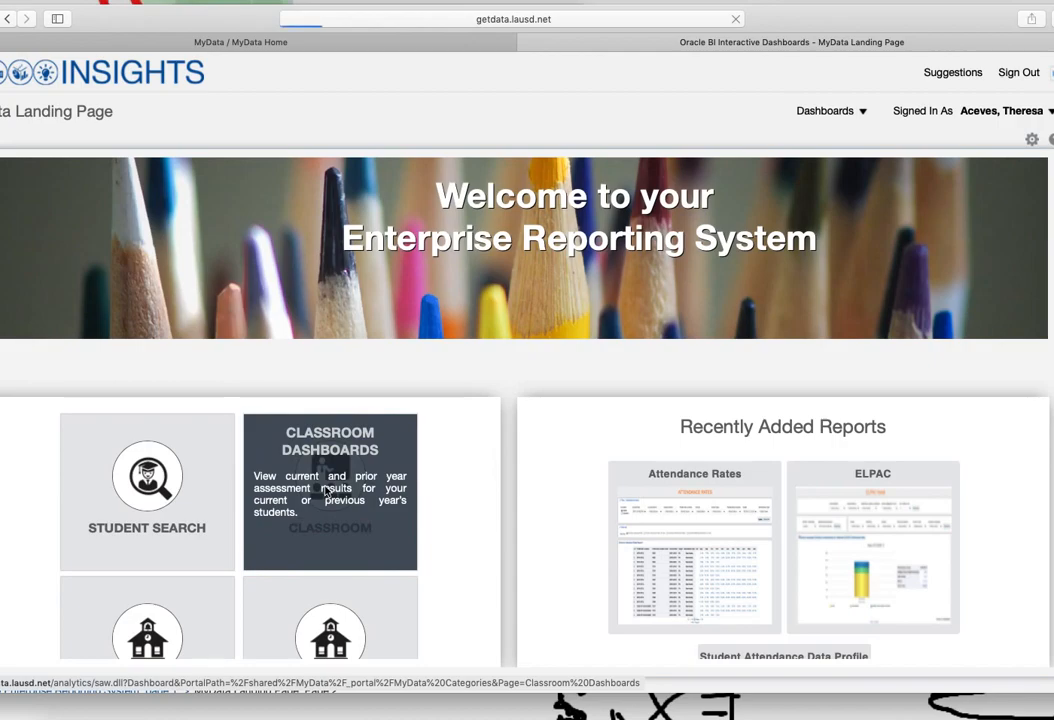
left_click(330, 492)
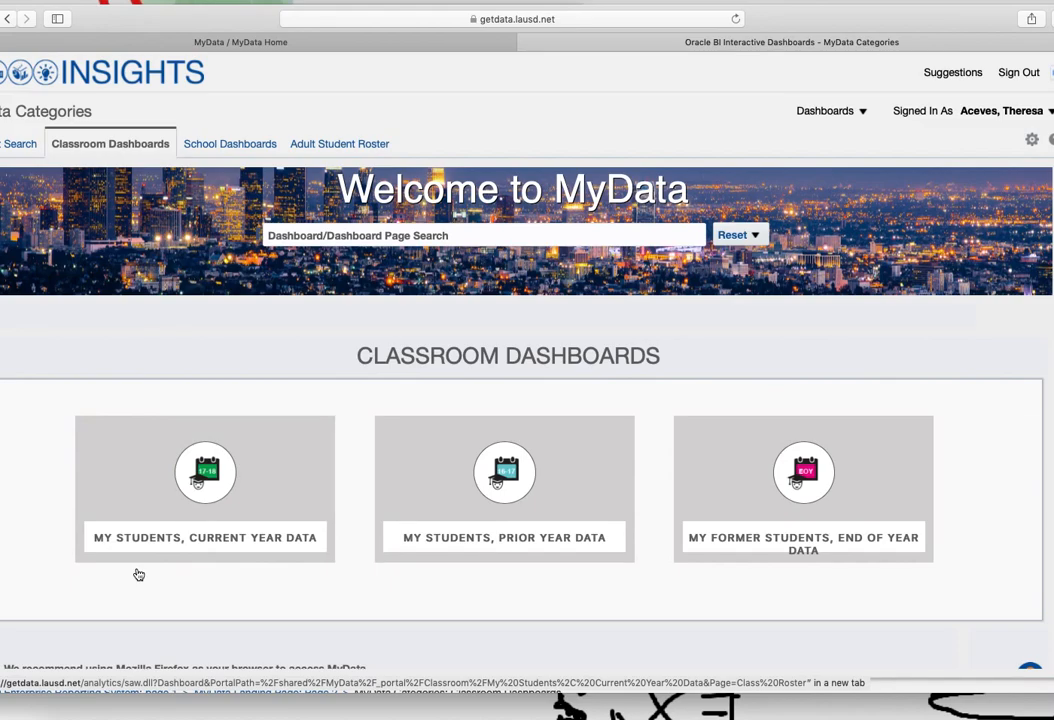
mouse_move(184, 578)
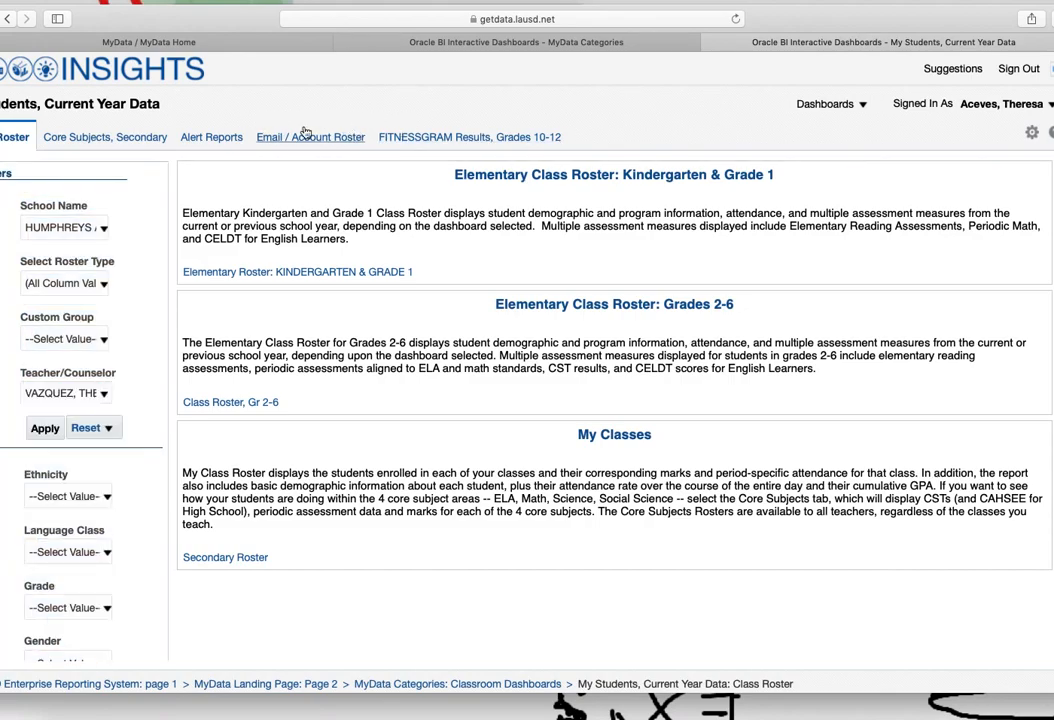
mouse_move(270, 148)
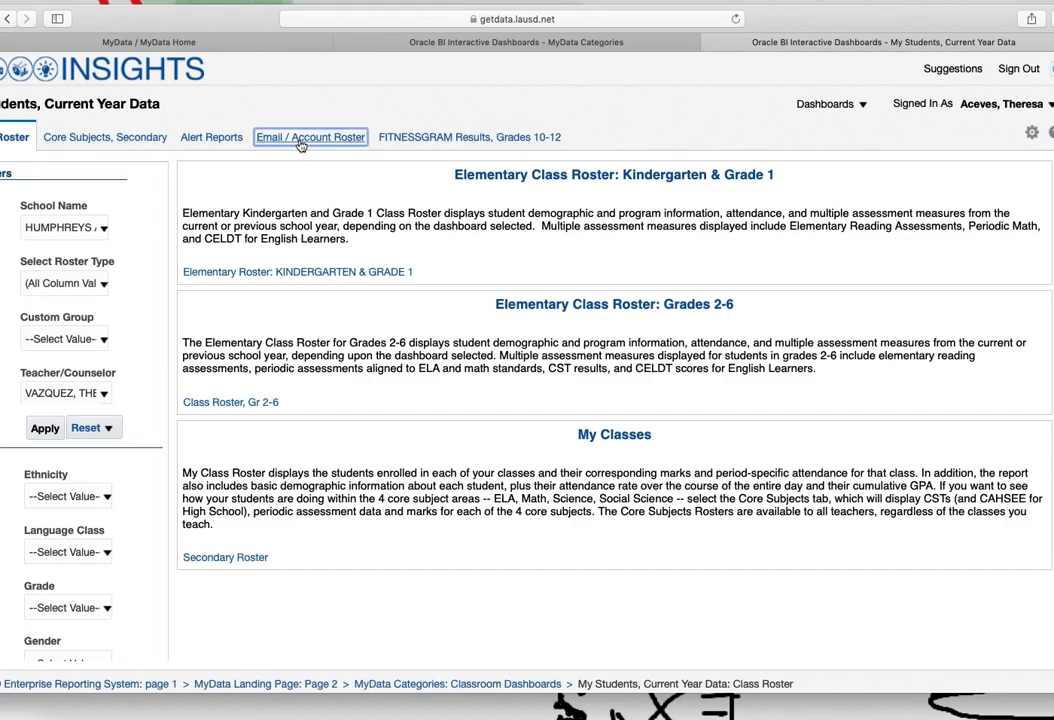
- Switch My Students, Current Year Data to the Email / Account Roster page
left_click(310, 136)
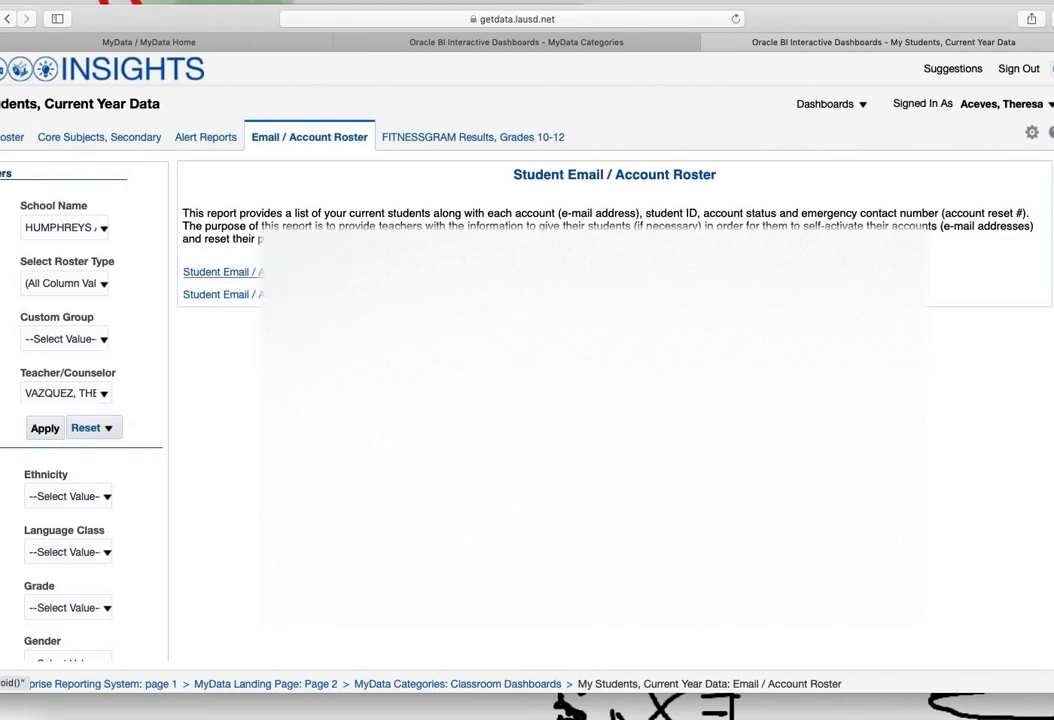
- Show the Student Email / Account report and review the 18-student roster with emails and PINs
left_click(222, 272)
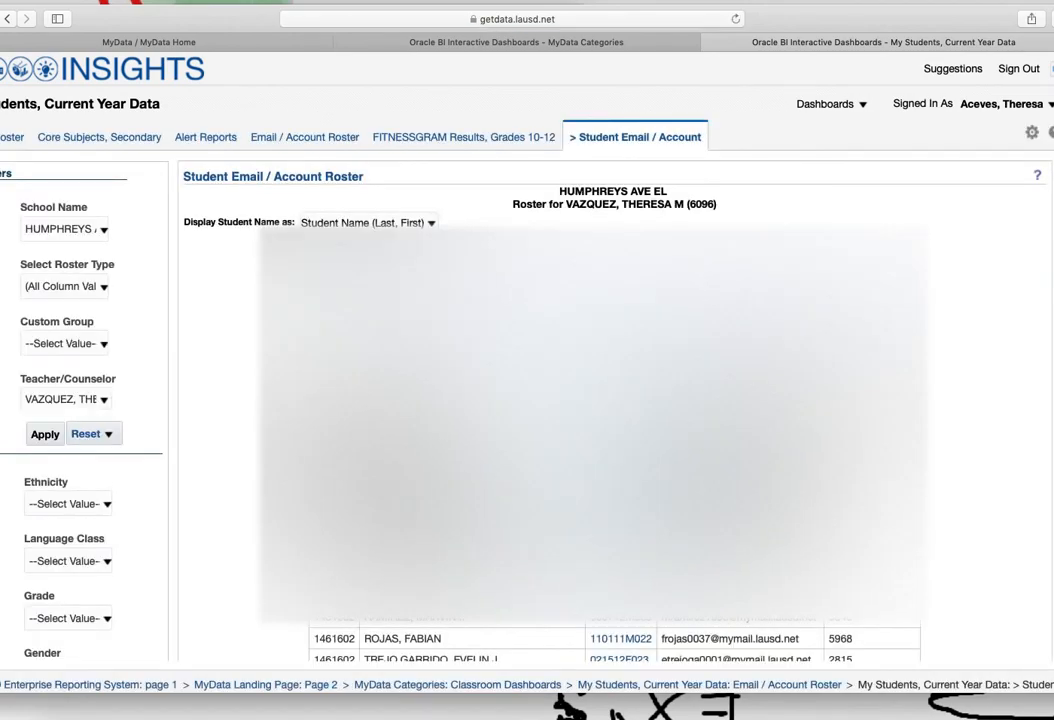
scroll("down", 3)
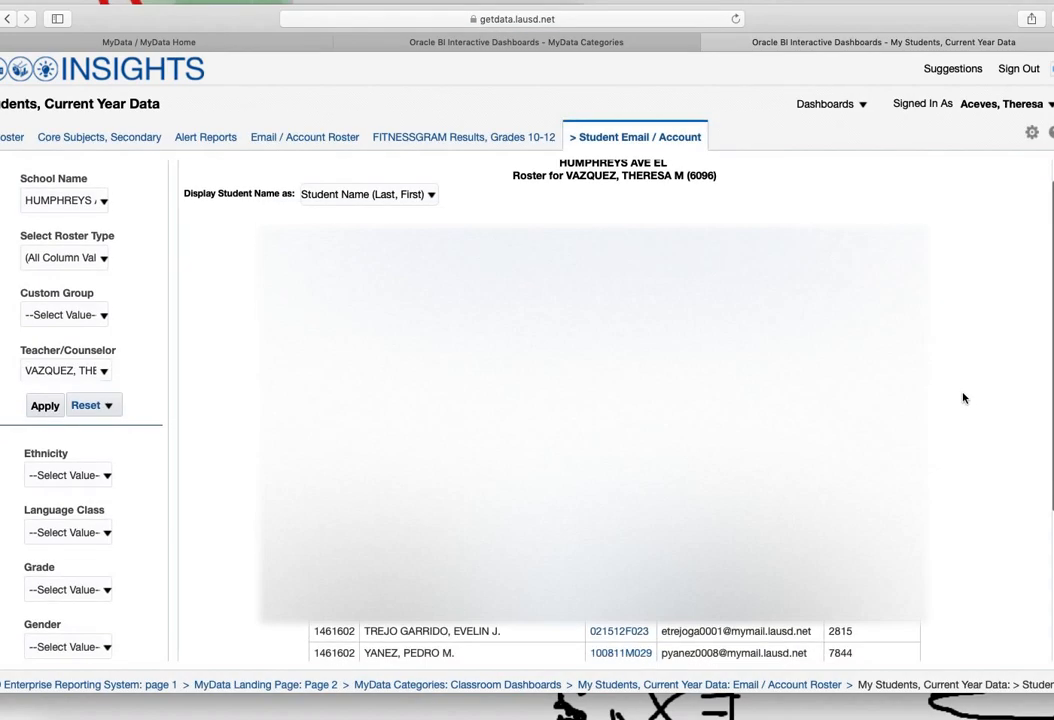
scroll("down", 3)
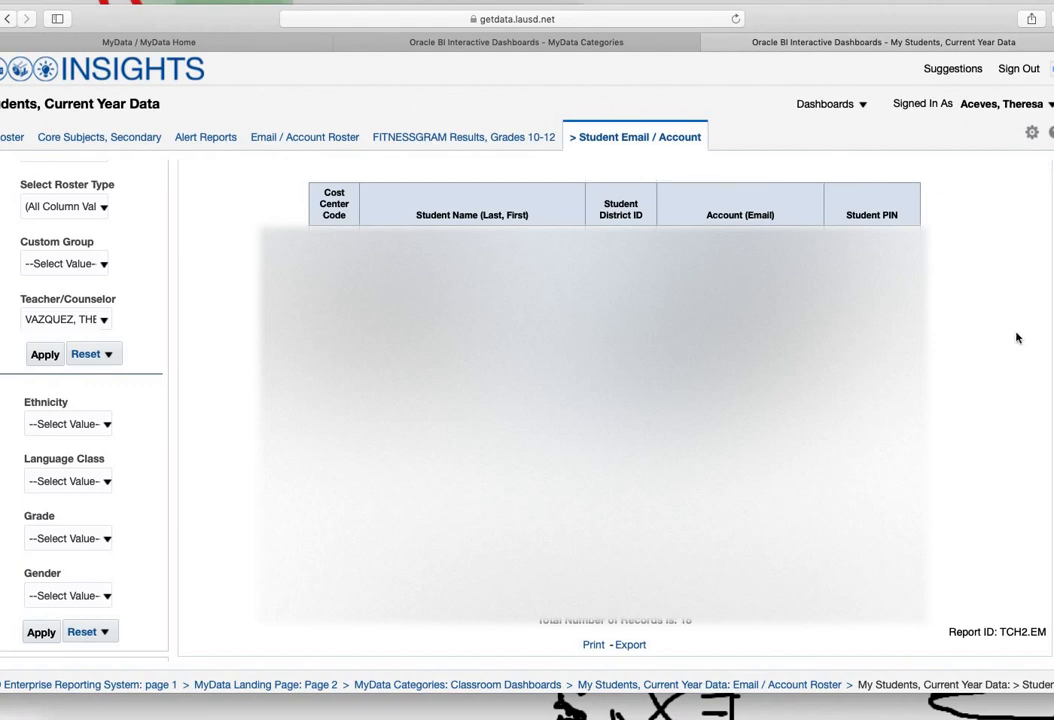
mouse_move(998, 428)
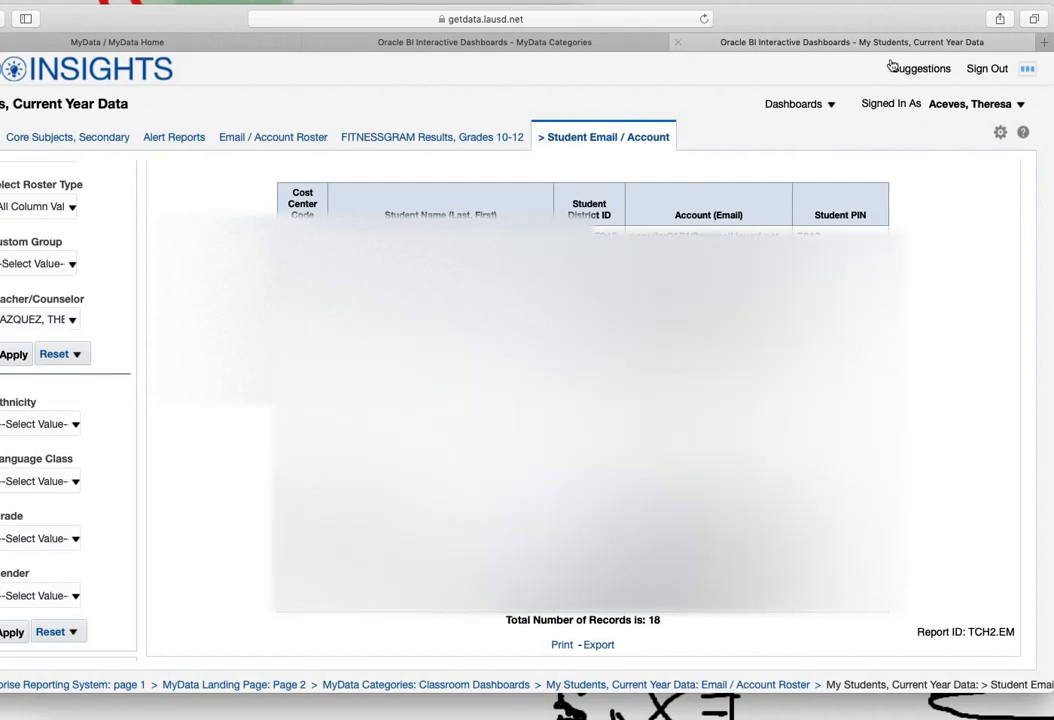
- Sign out of MyData and confirm, returning to the MyData home page
left_click(990, 68)
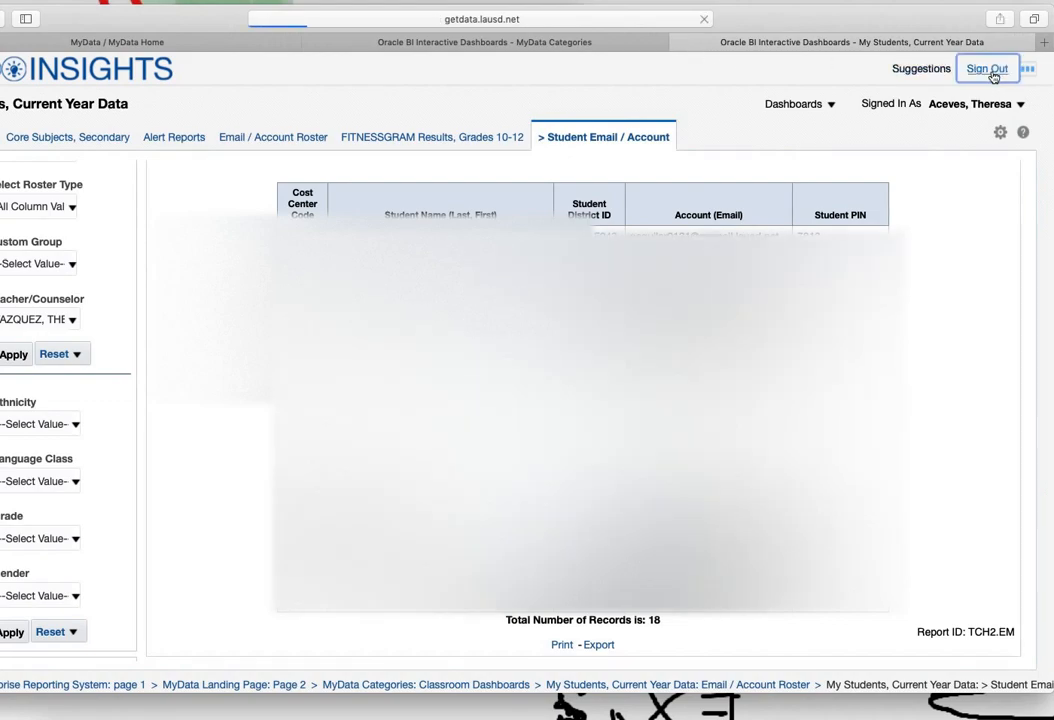
mouse_move(888, 50)
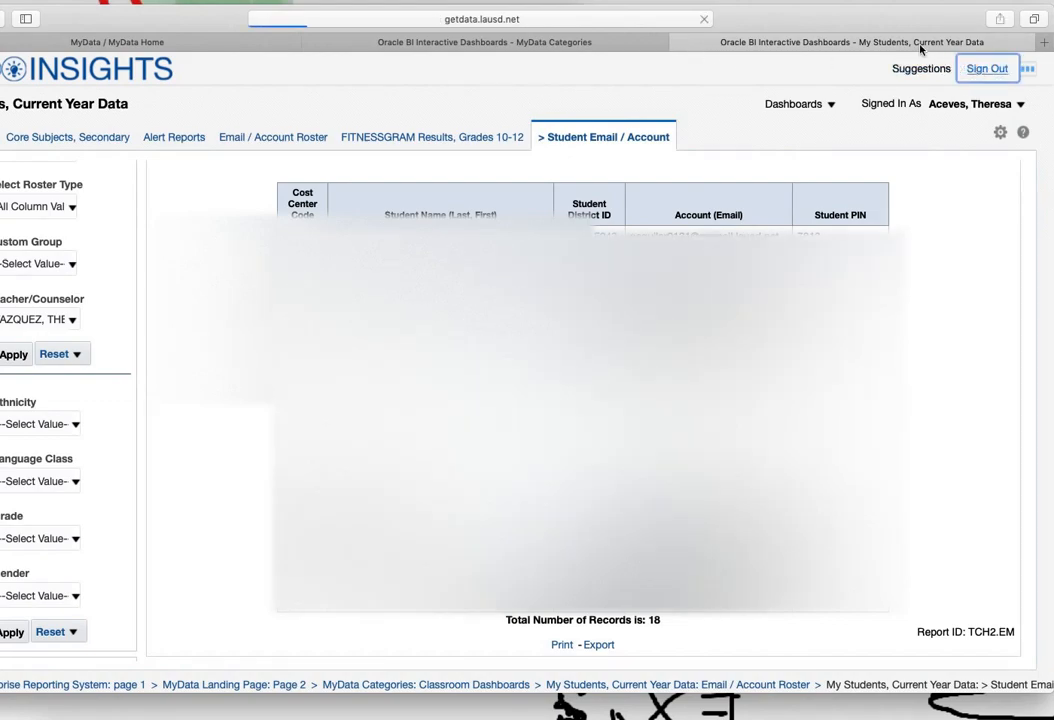
left_click(988, 70)
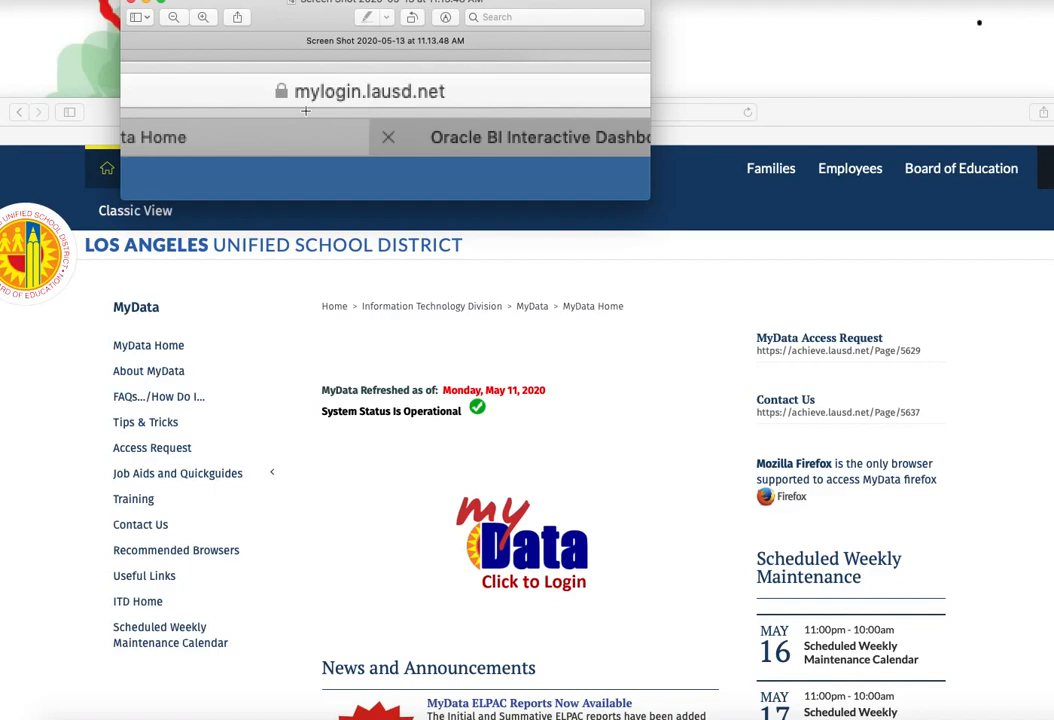
mouse_move(472, 96)
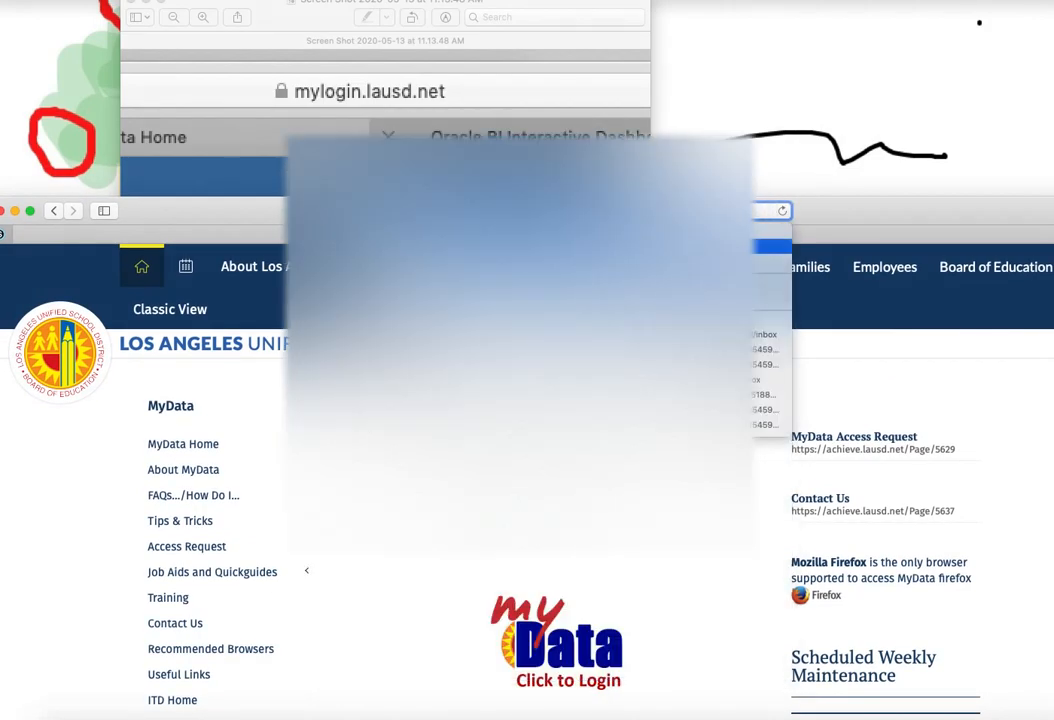
- Load mylogin.lausd.net from the address bar suggestions for 'my'
type("mylogin.lausd.net")
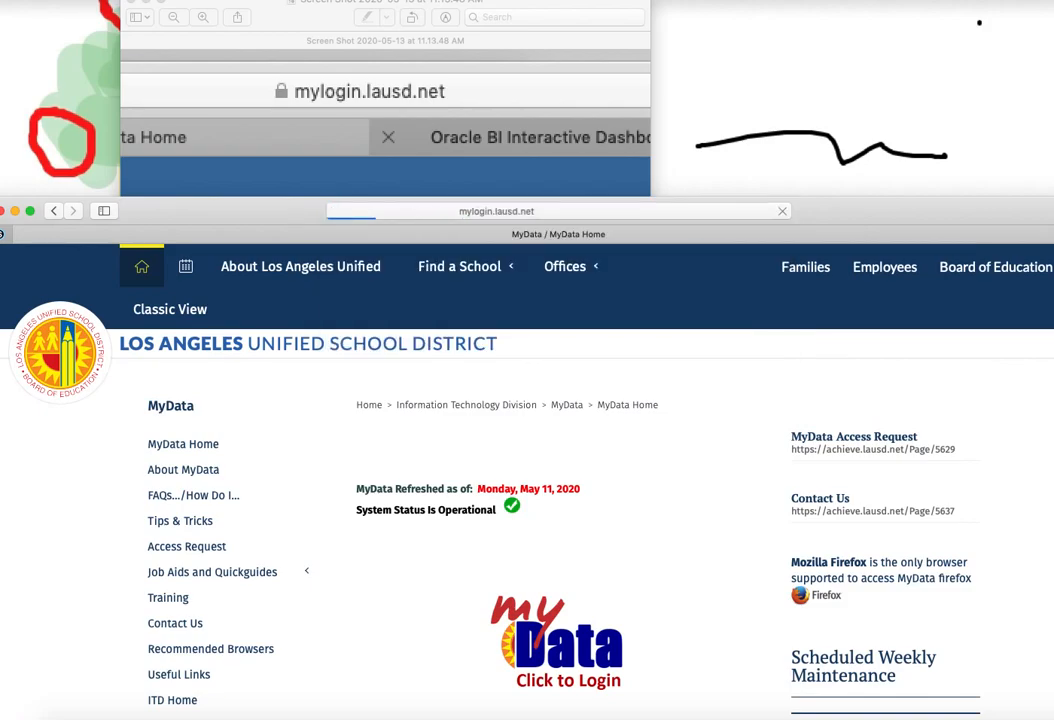
left_click(556, 644)
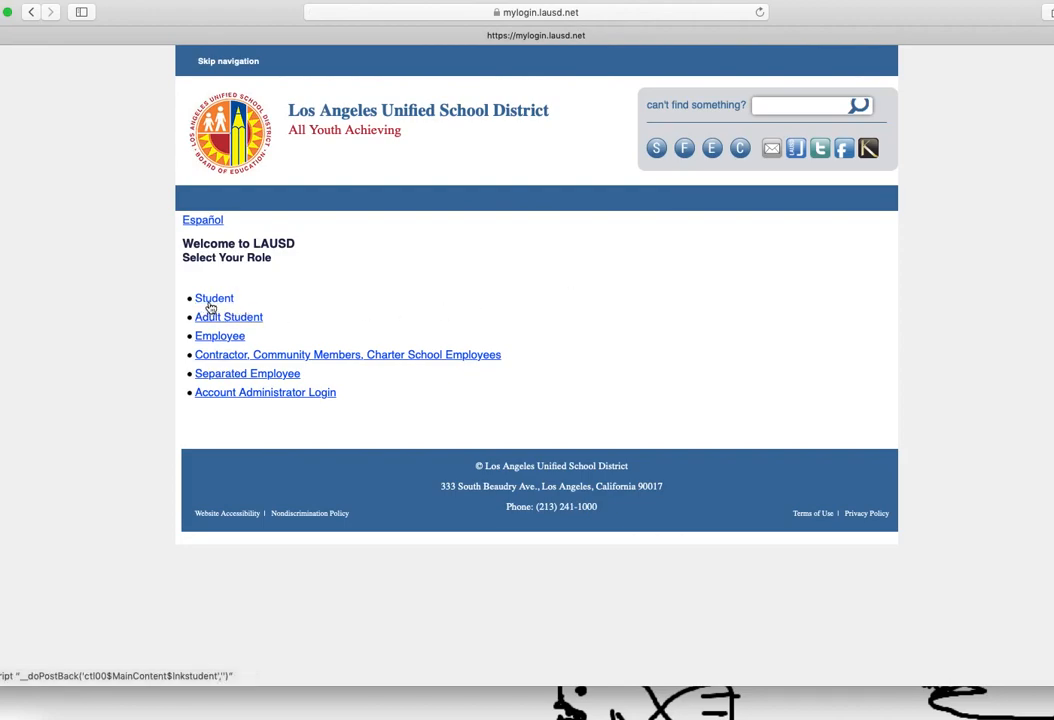
mouse_move(230, 302)
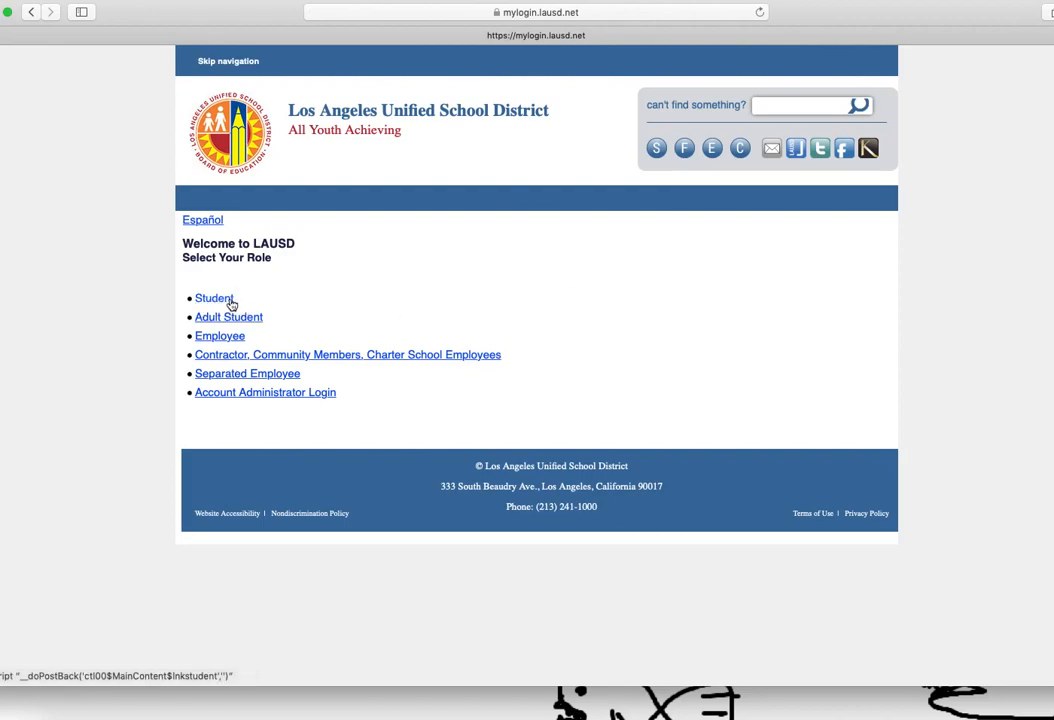
- Choose the Student role on the mylogin Select Your Role page
left_click(212, 298)
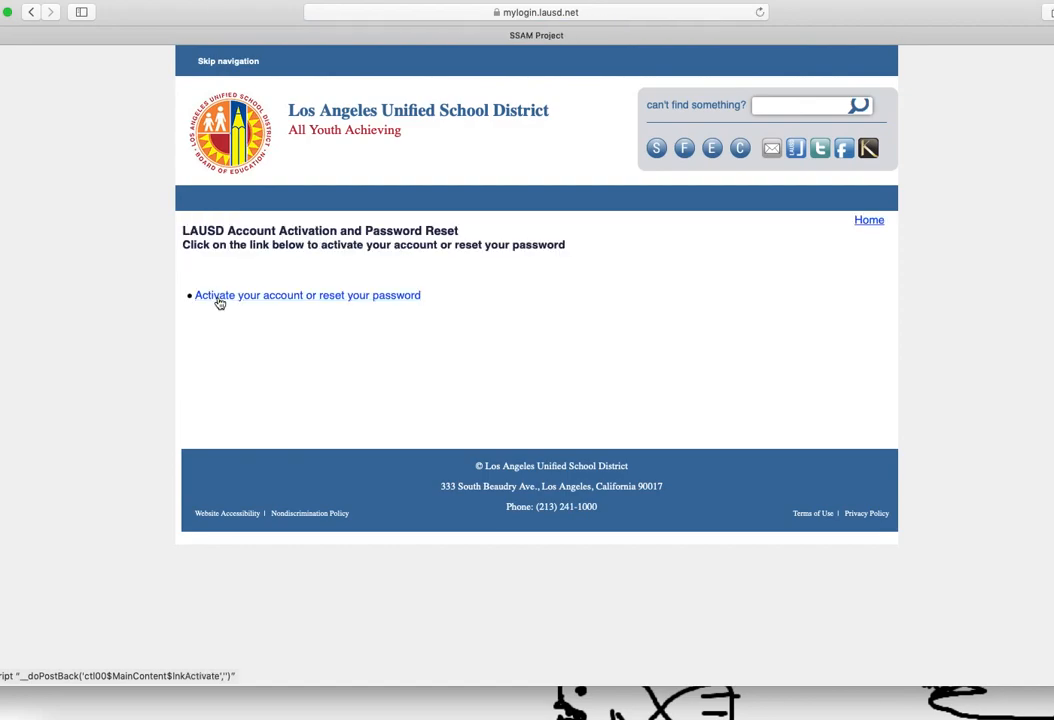
mouse_move(304, 312)
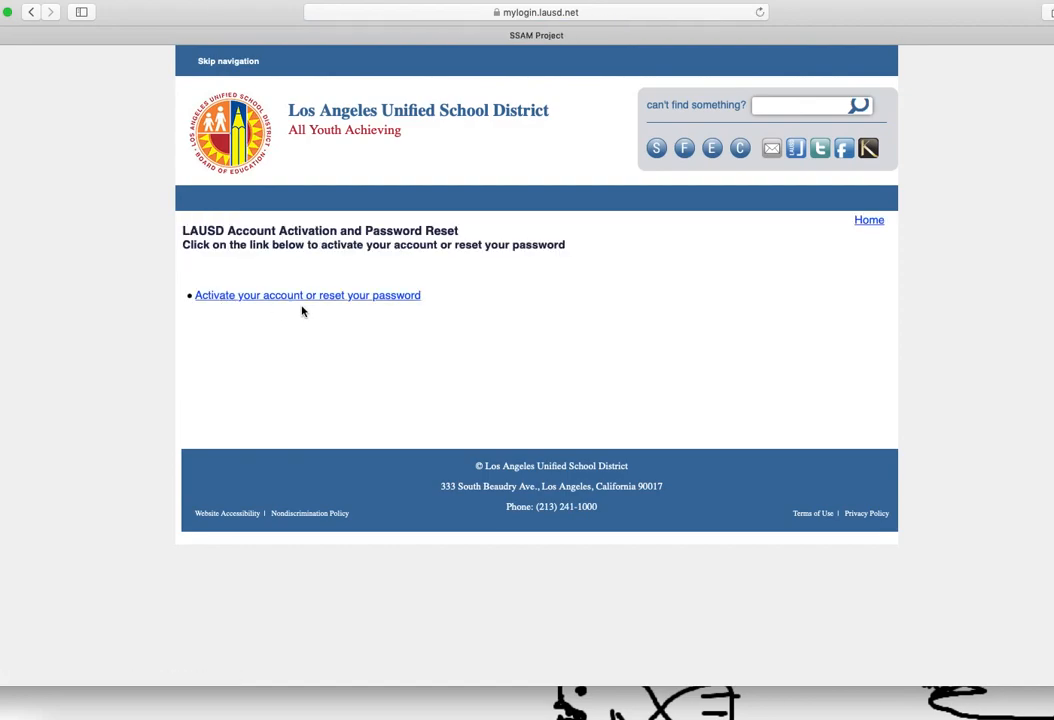
mouse_move(428, 344)
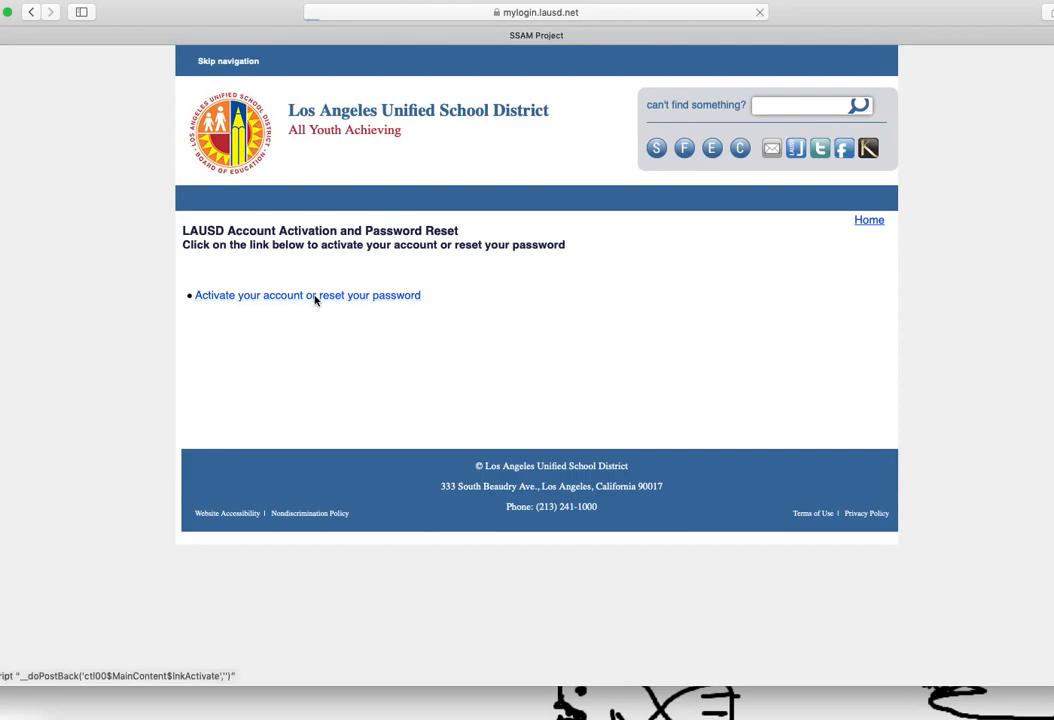
- Start account activation, agree to the Acceptable Use Policy terms and accept it
left_click(280, 296)
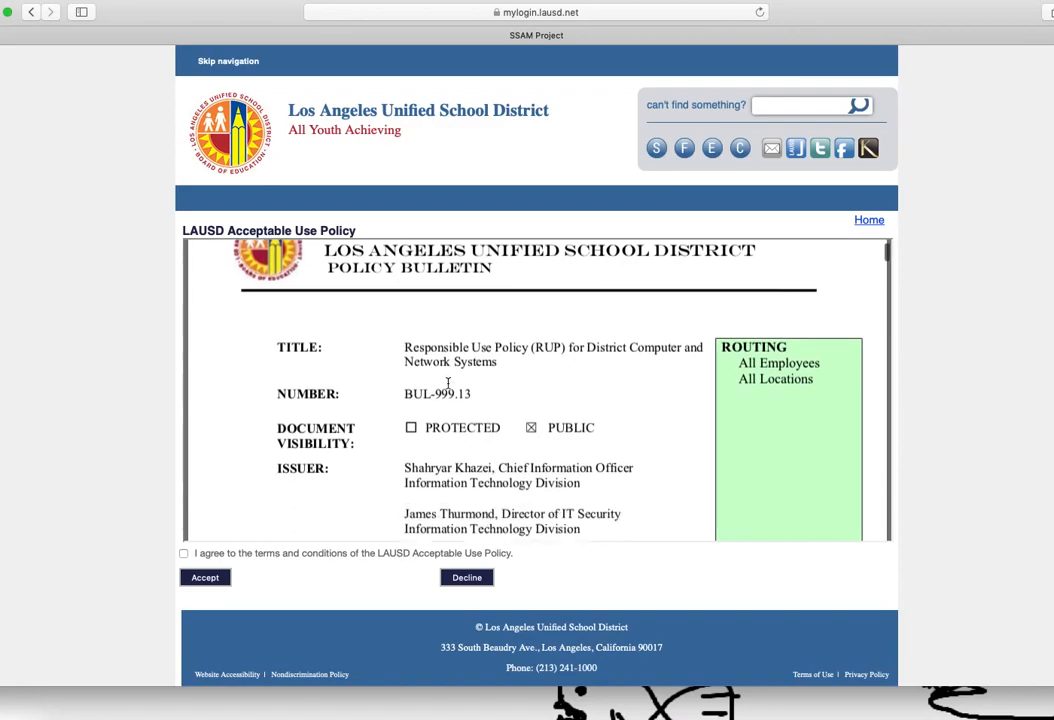
scroll("down", 3)
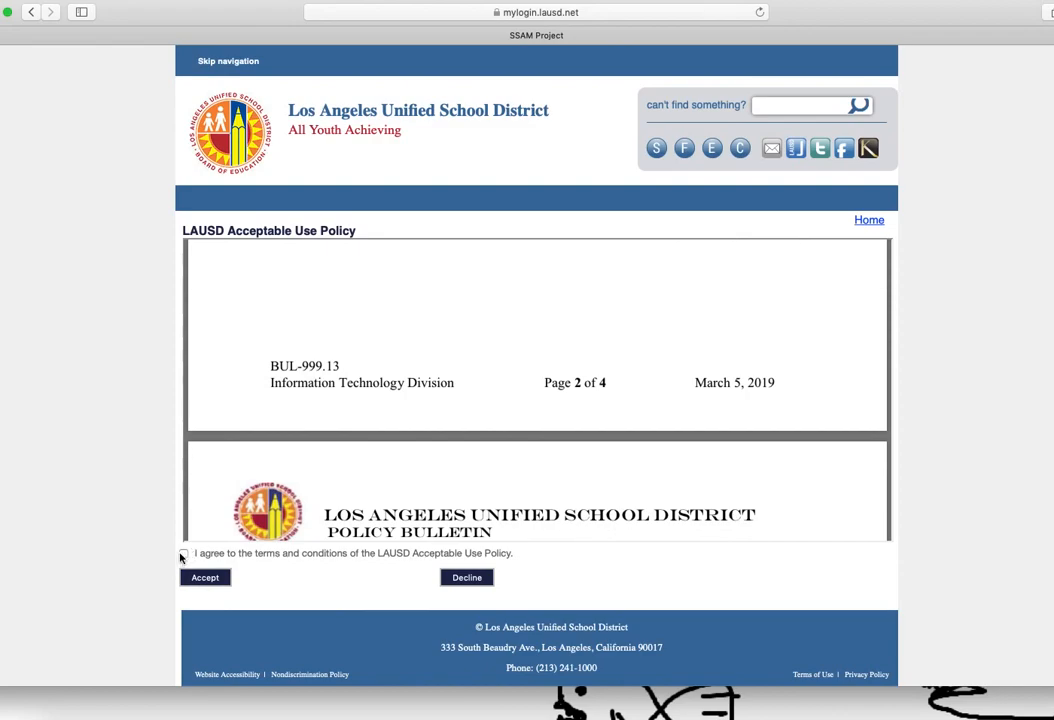
left_click(184, 552)
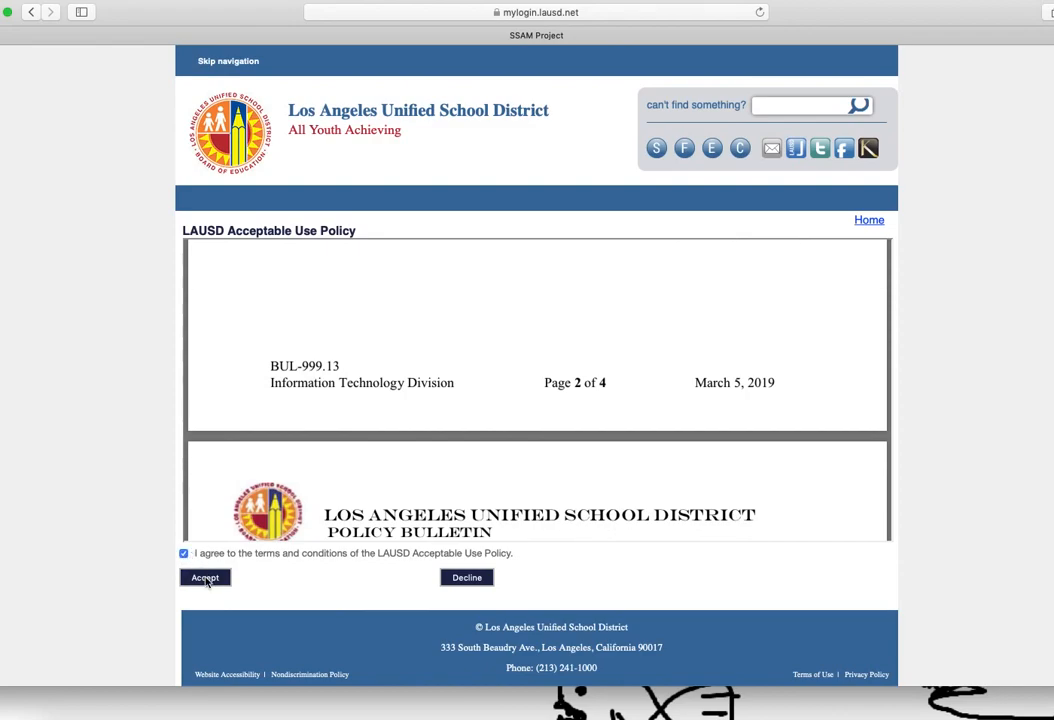
left_click(204, 578)
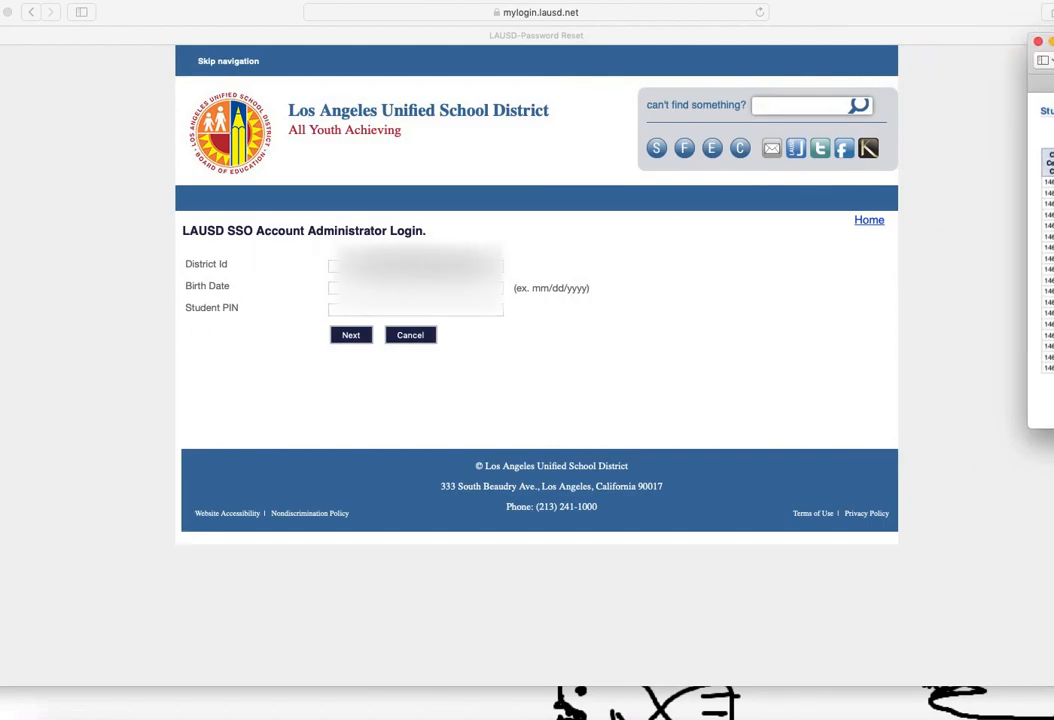
- Enter the student's District Id and Birth Date on the SSO login form
left_click(416, 264)
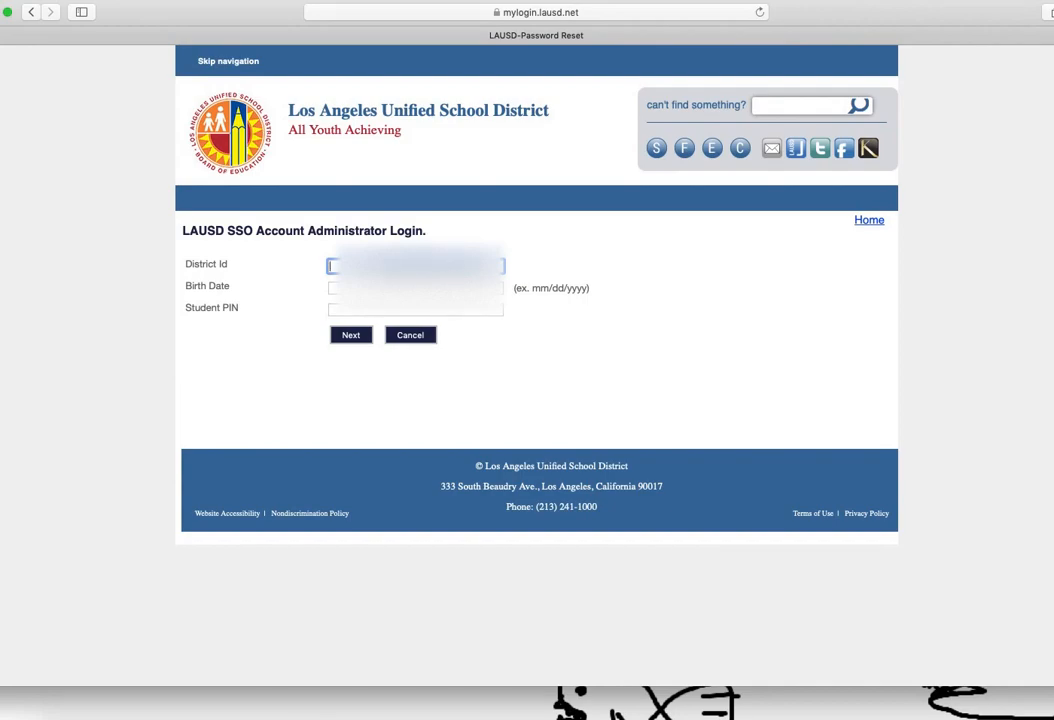
type("03")
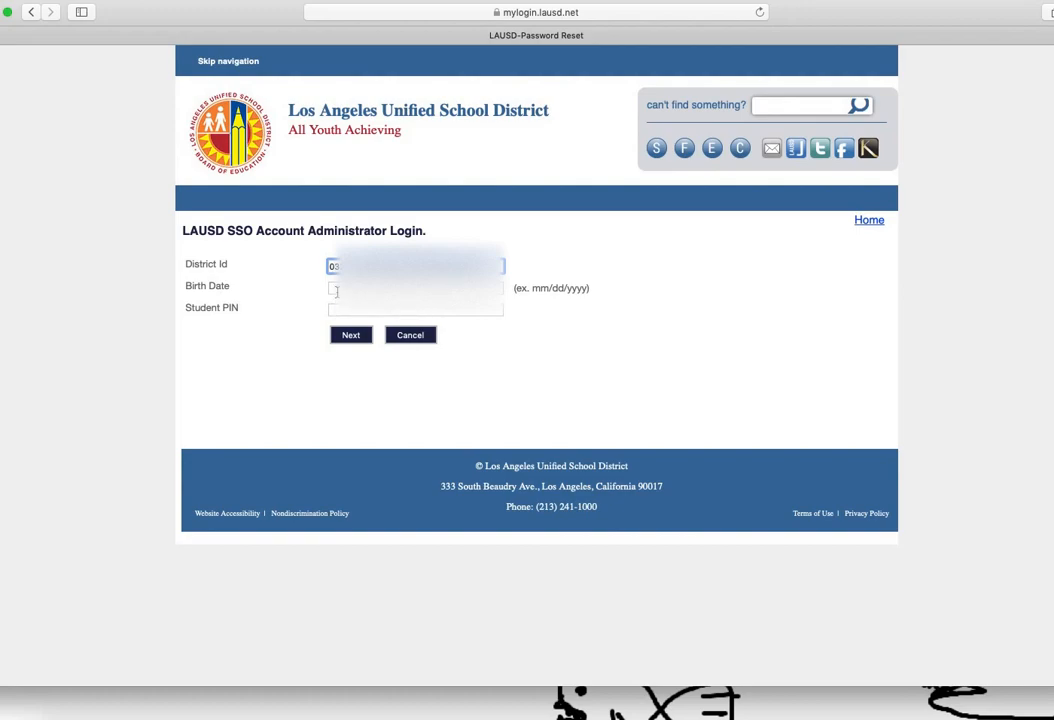
mouse_move(224, 298)
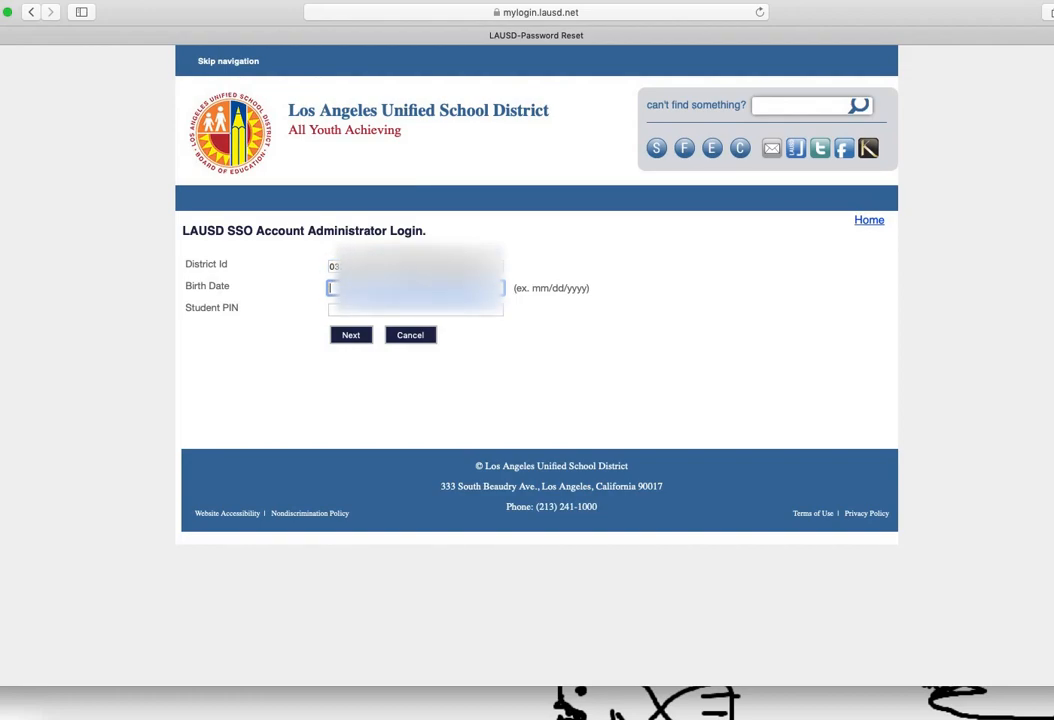
mouse_move(554, 302)
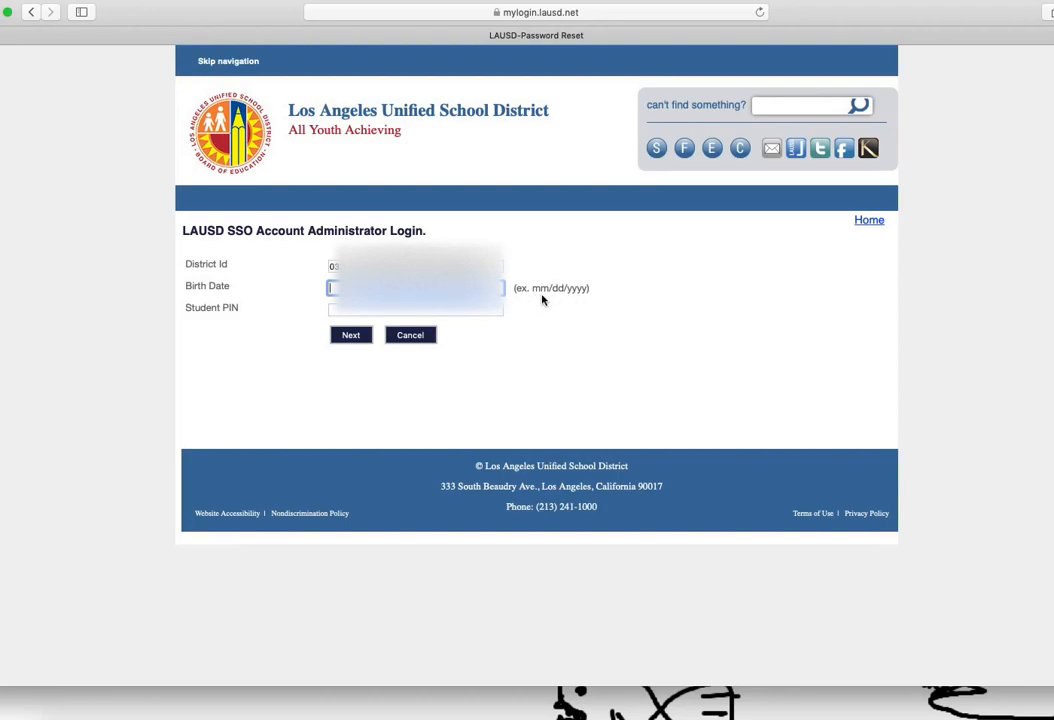
mouse_move(536, 296)
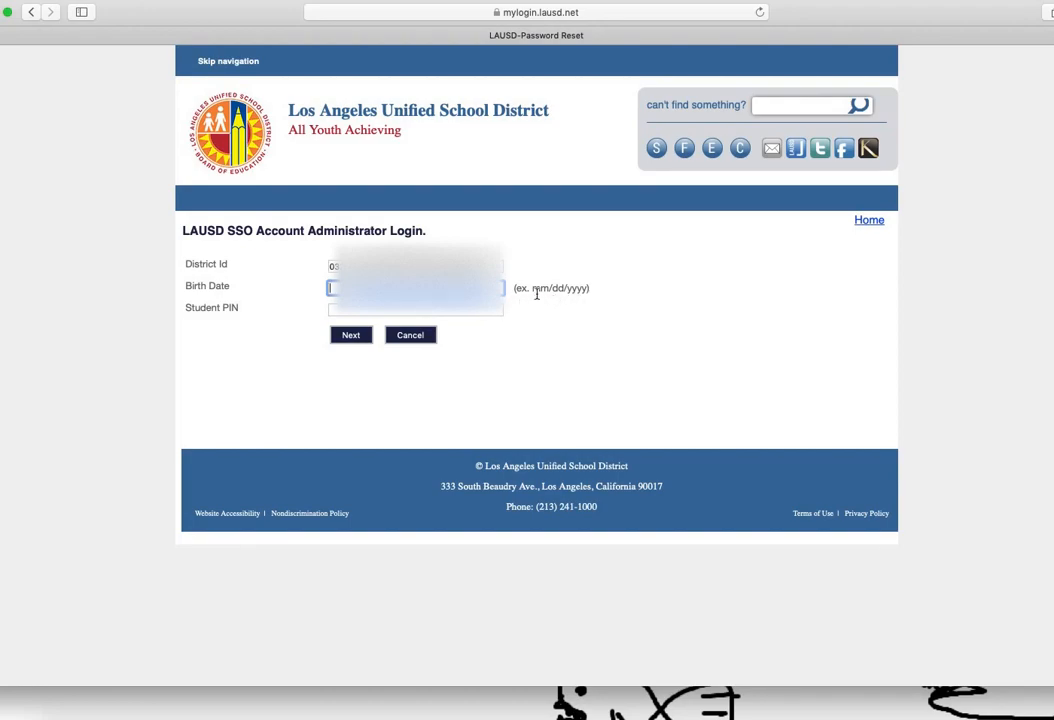
mouse_move(556, 298)
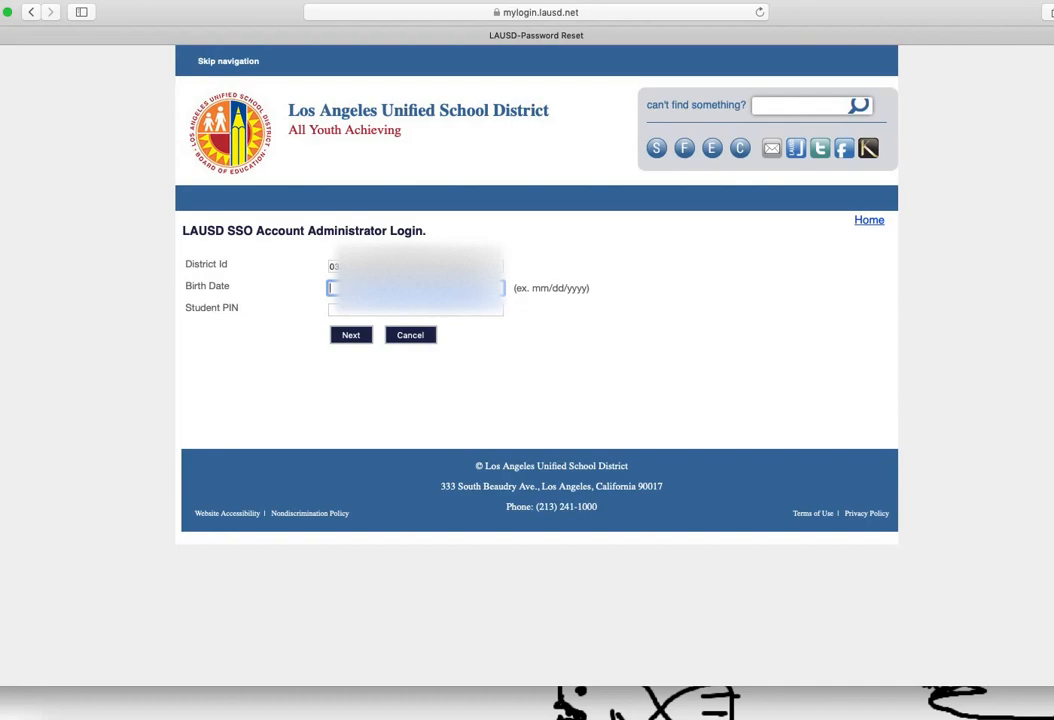
type("03")
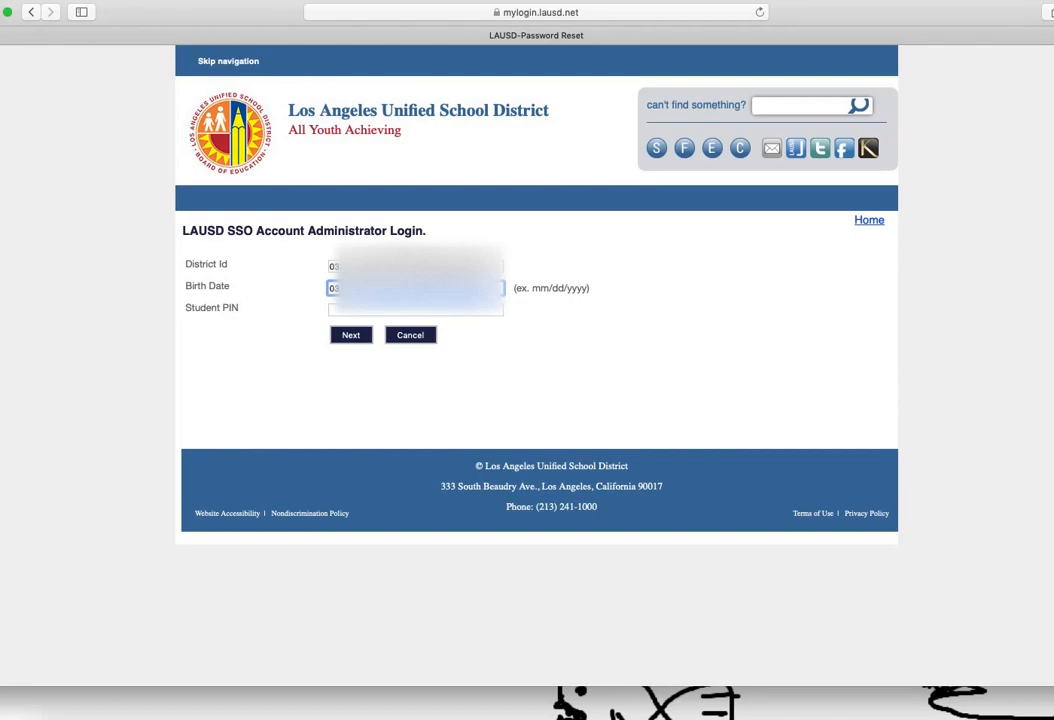
- Check the student roster window for the PIN, close it and enter the Student PIN
left_click(416, 308)
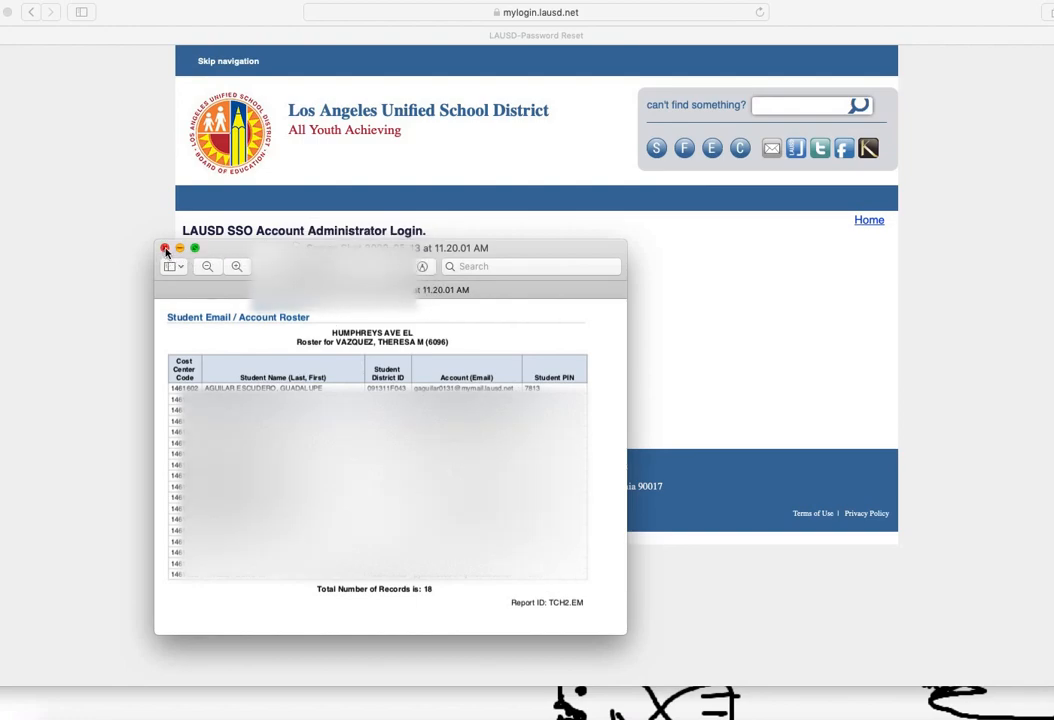
left_click(164, 248)
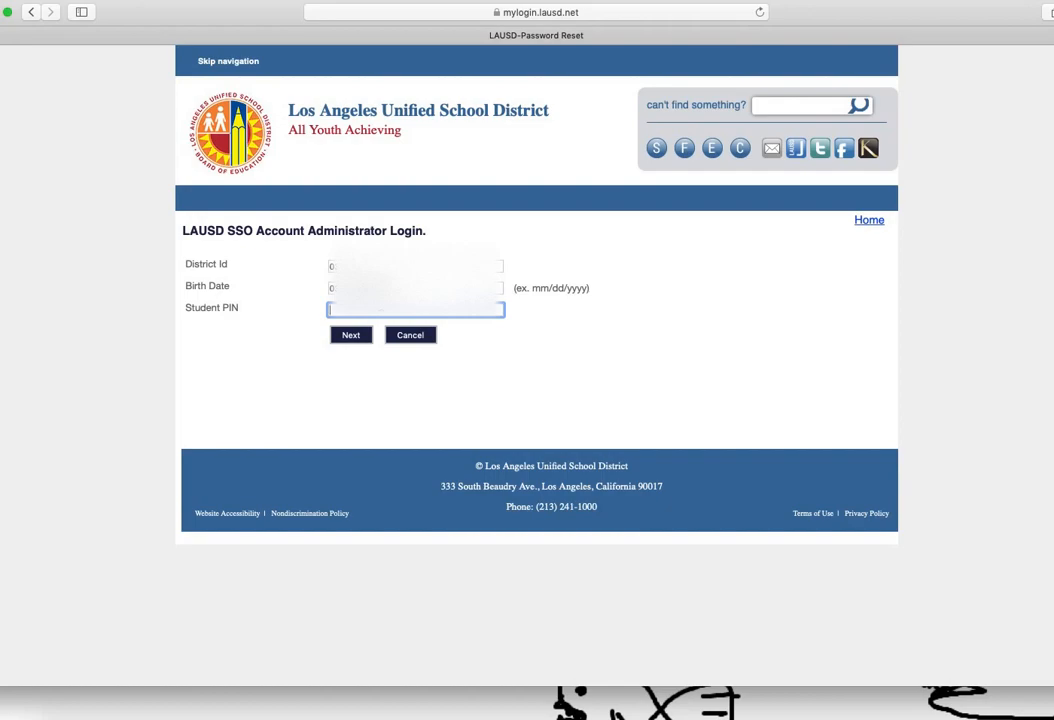
type("4")
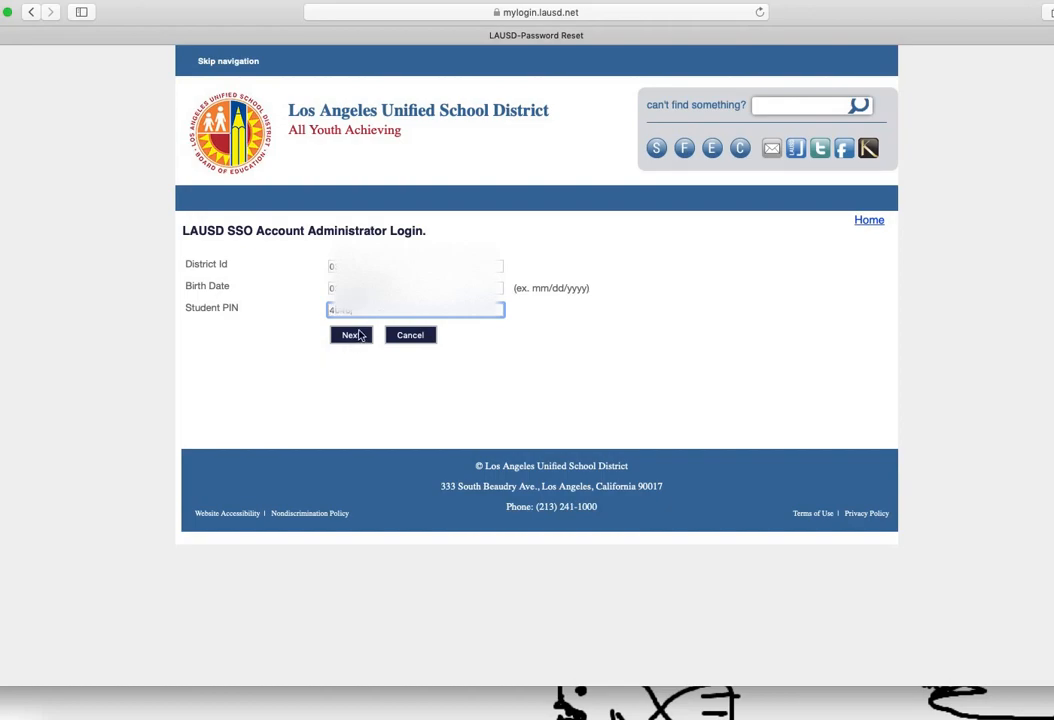
- Enter the new student password in both fields of the reset form and submit it
left_click(348, 334)
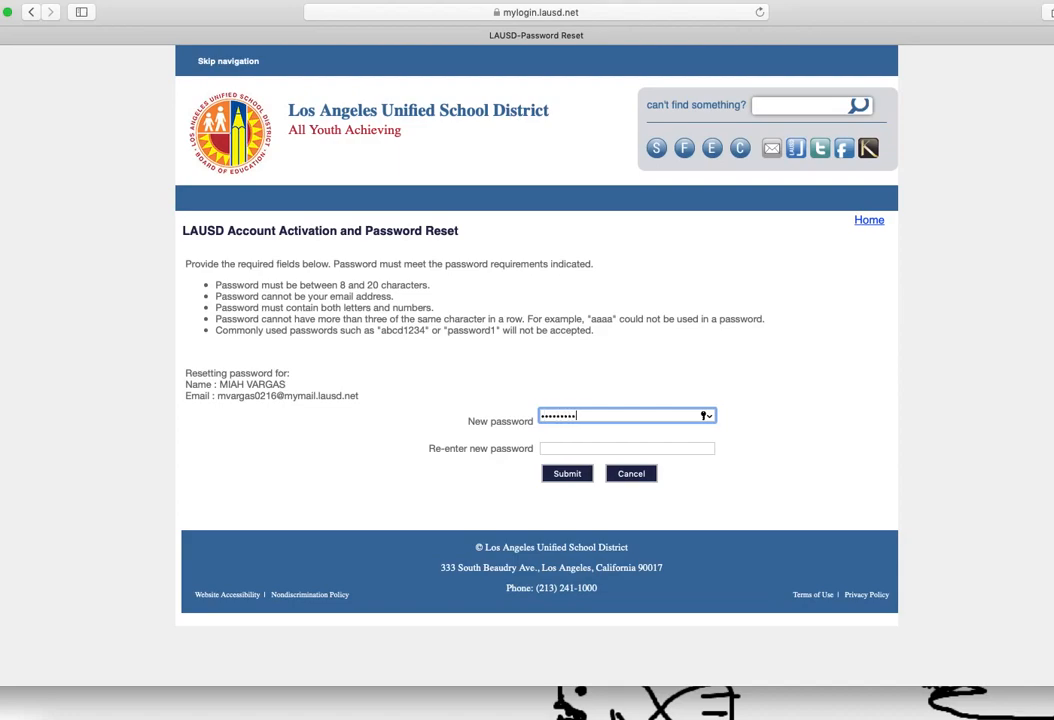
left_click(628, 448)
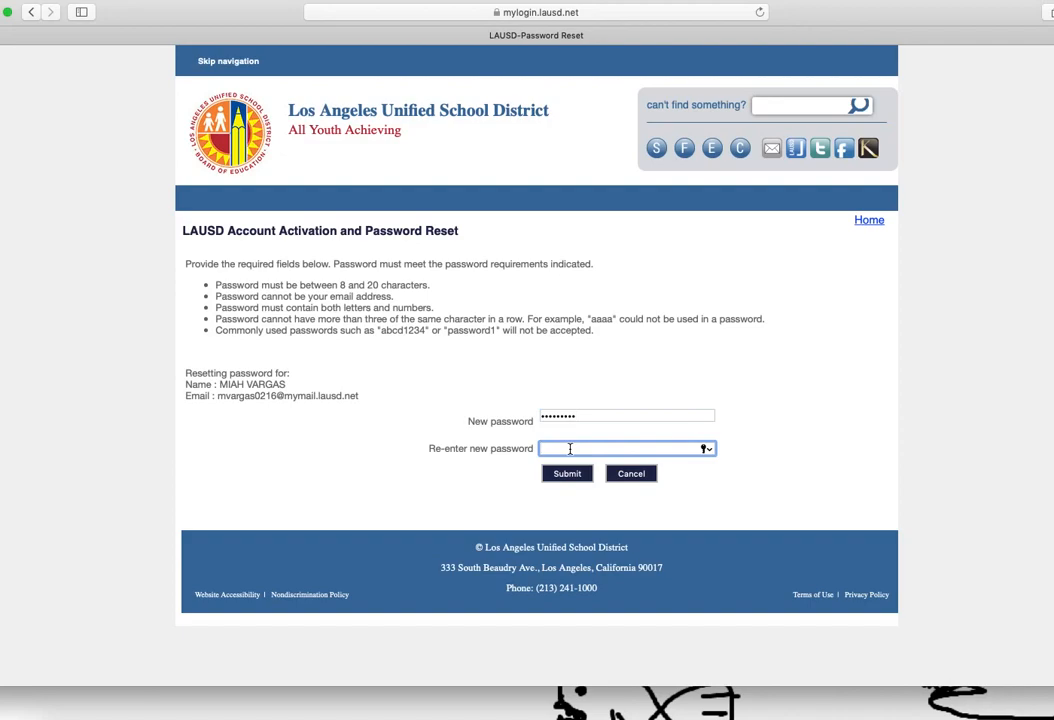
type("•••")
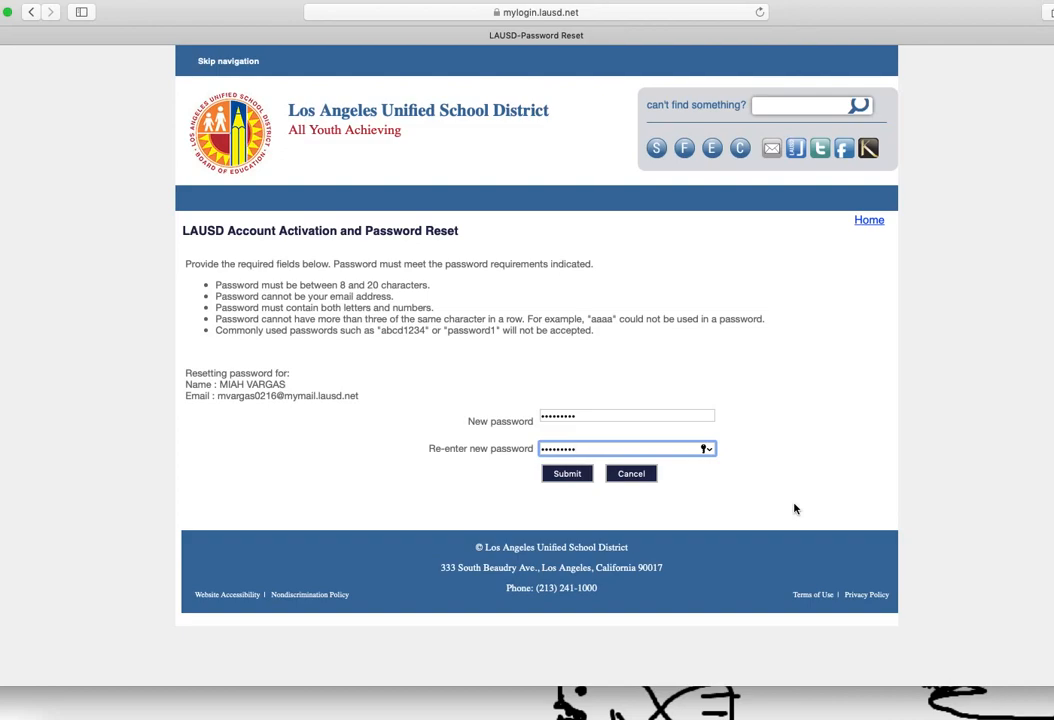
left_click(566, 472)
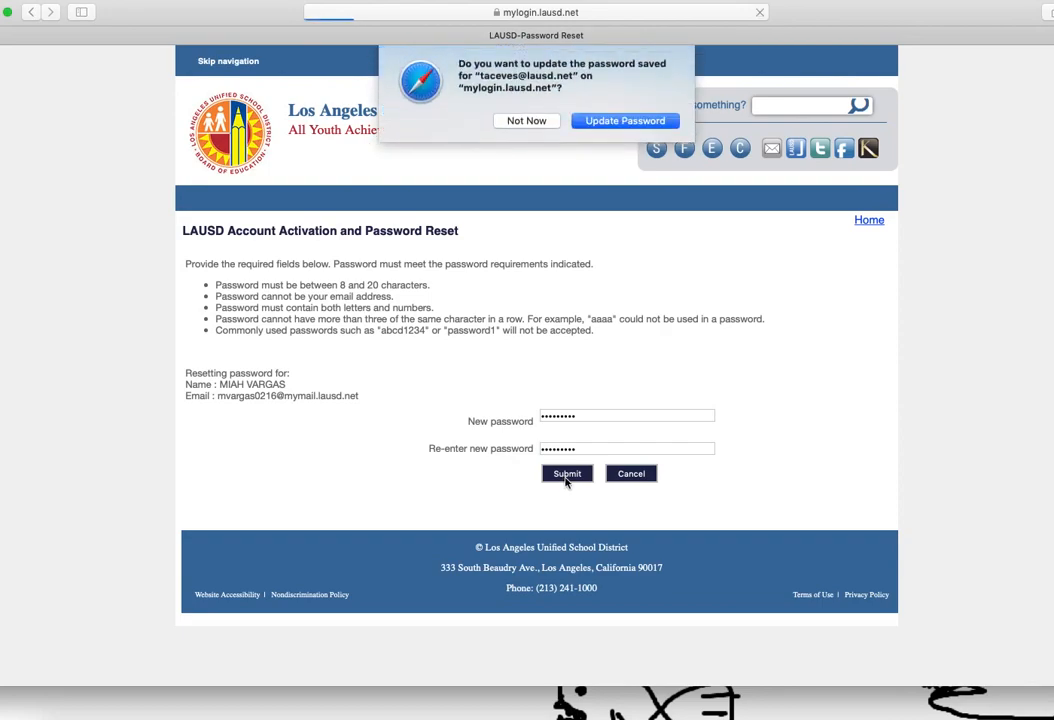
- Complete the reset to the 'Your Password has been Reset' page, choosing Not Now for saving
left_click(568, 472)
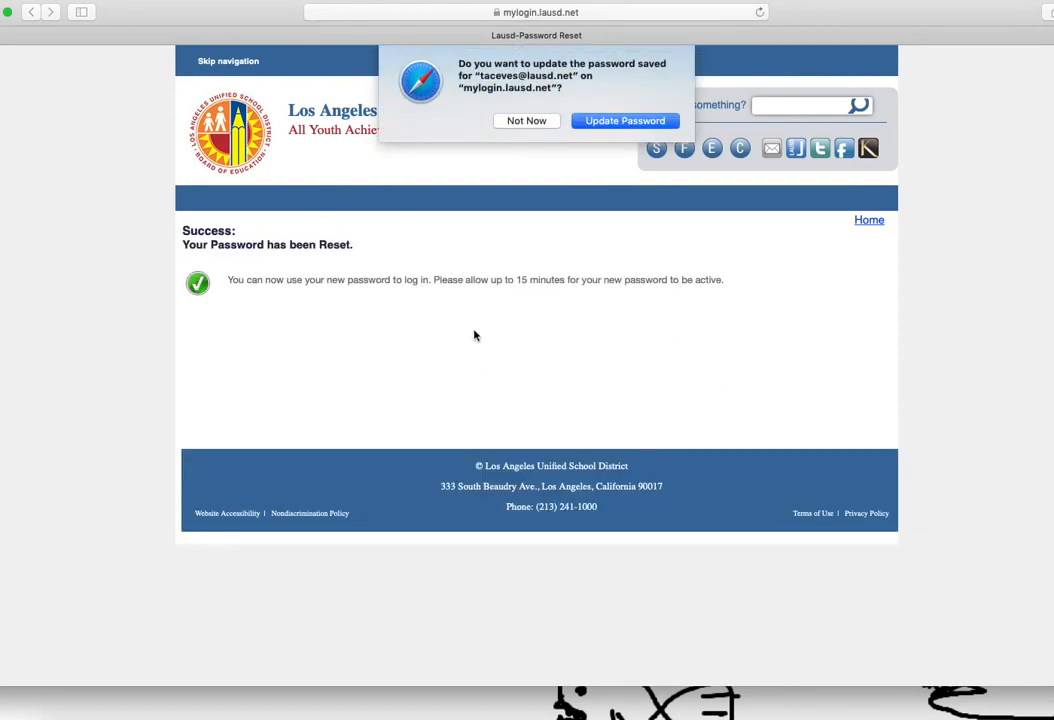
left_click(526, 120)
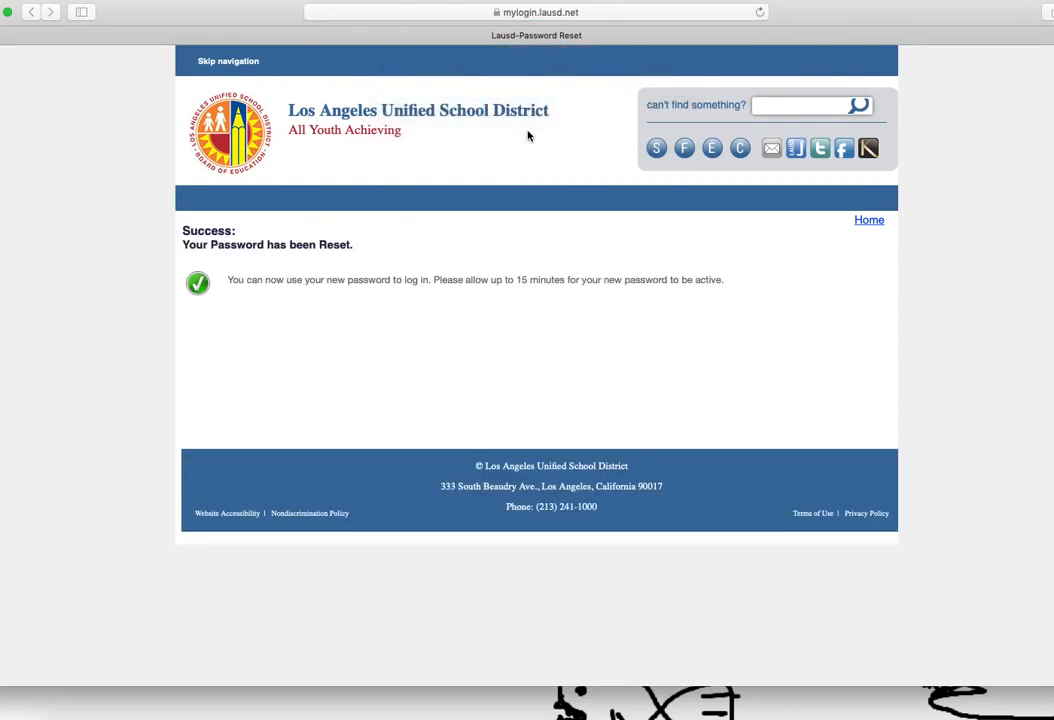
mouse_move(308, 294)
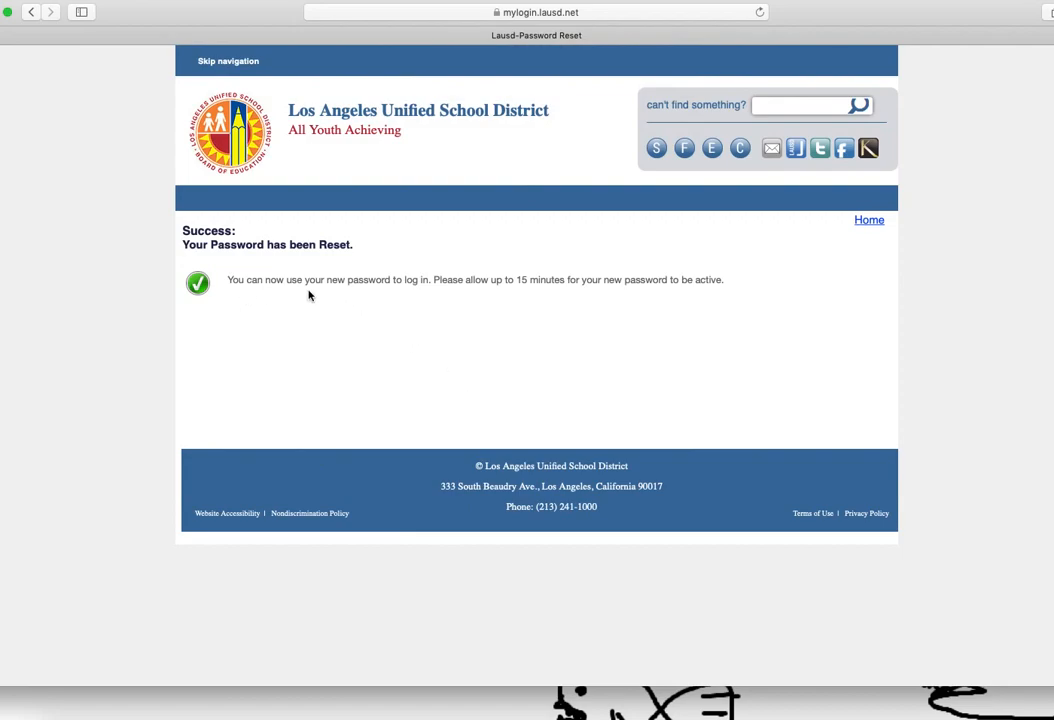
mouse_move(470, 292)
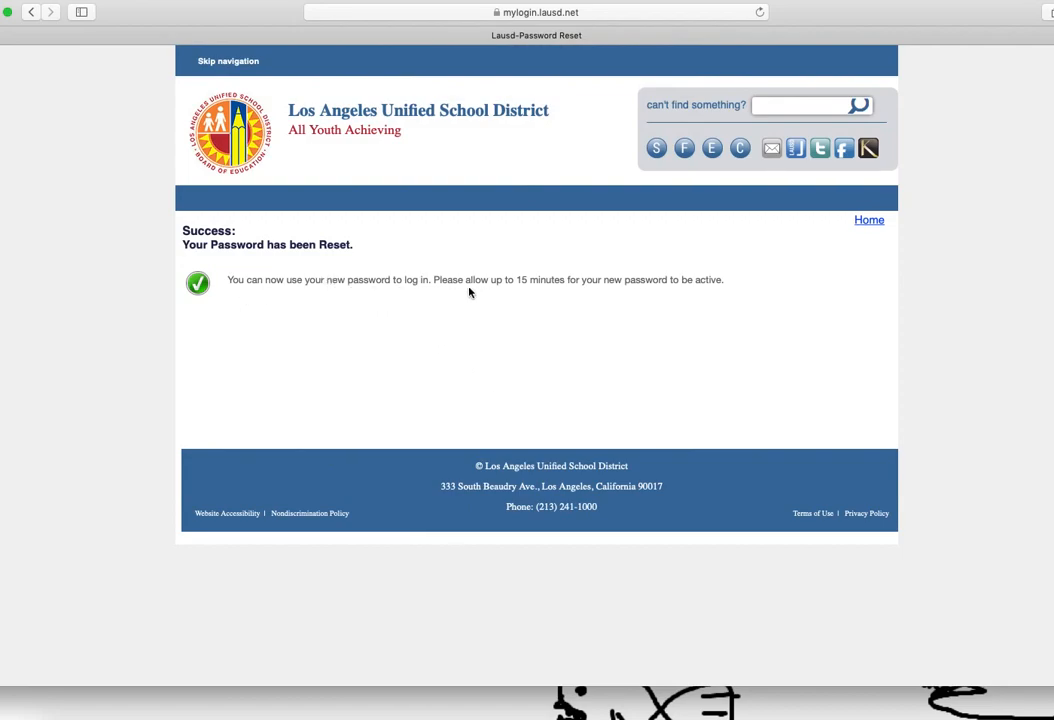
mouse_move(642, 292)
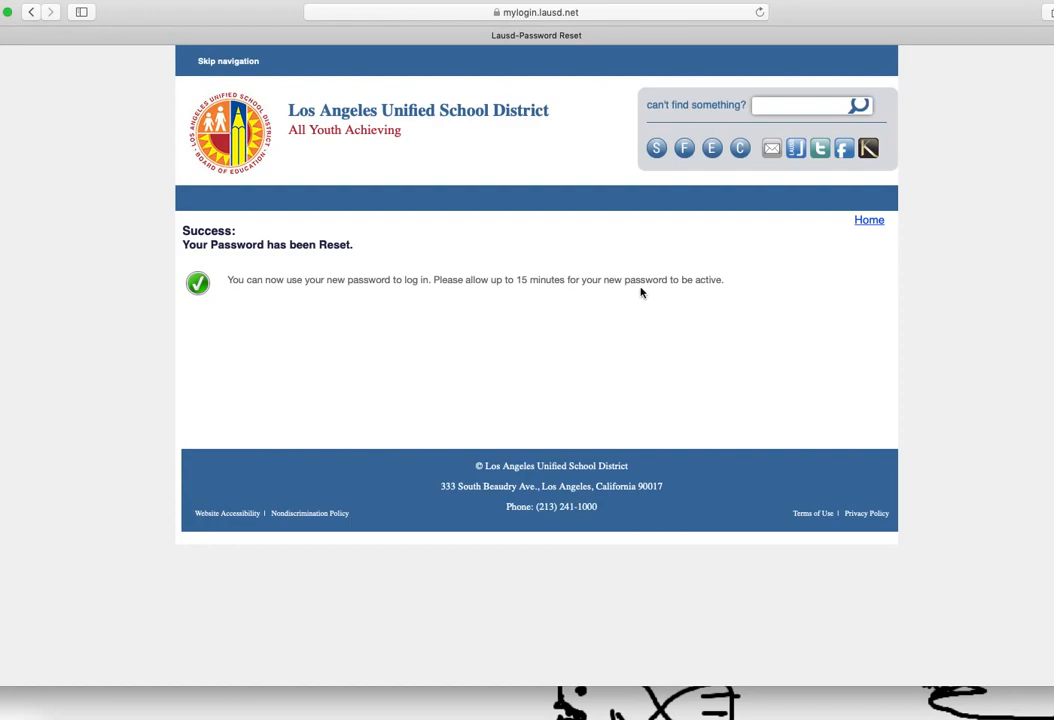
mouse_move(528, 324)
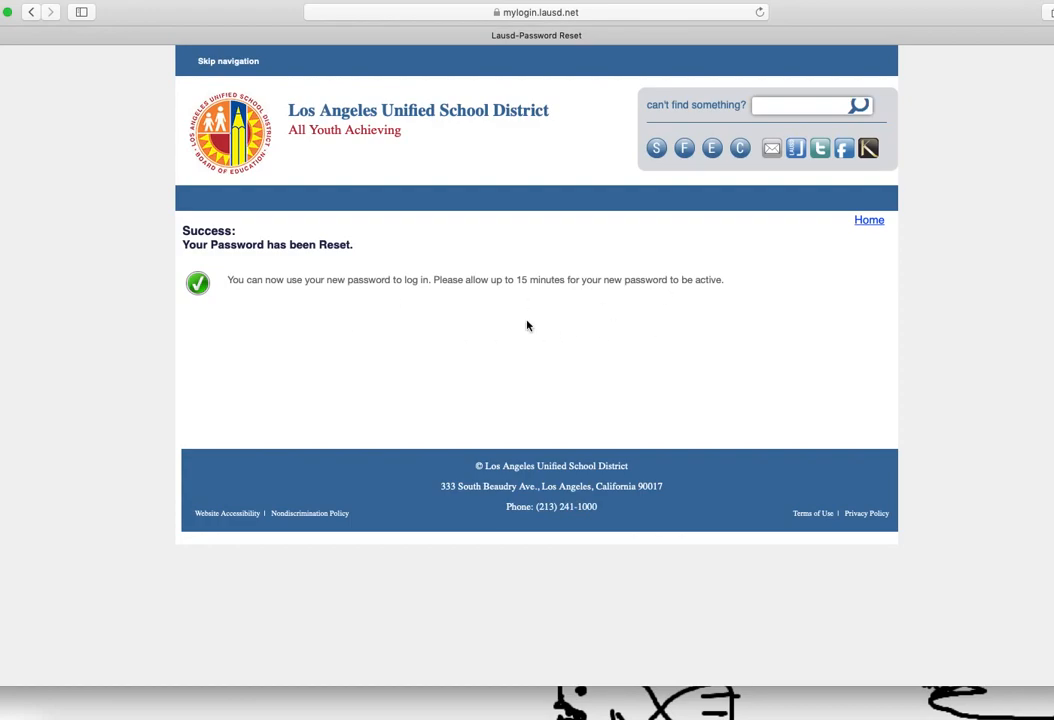
mouse_move(420, 318)
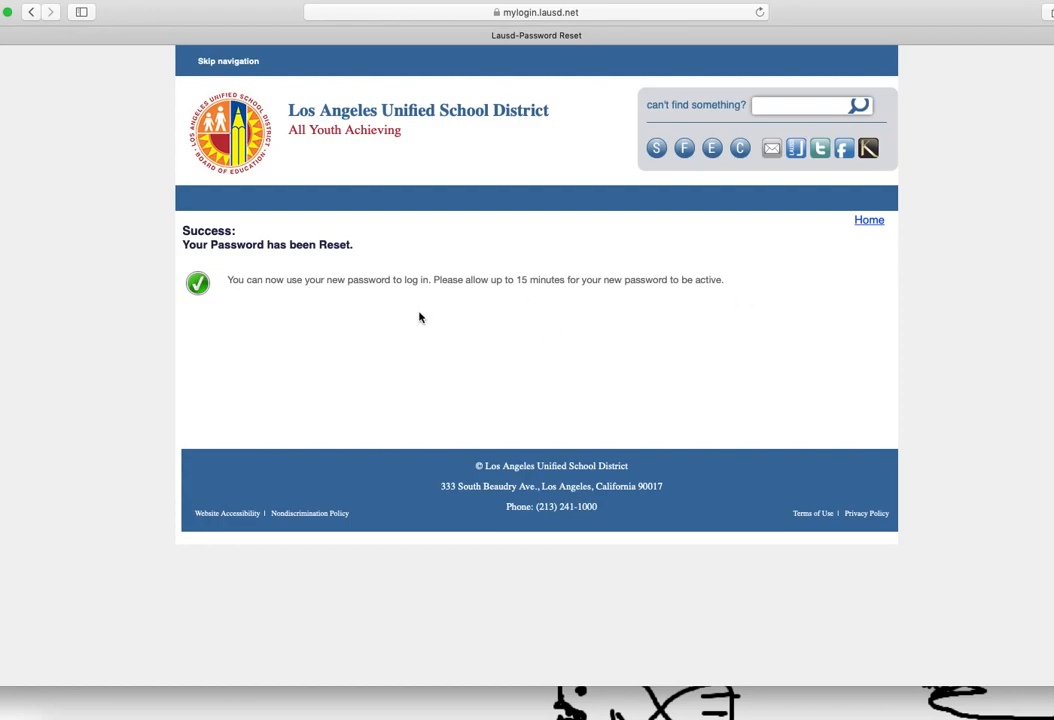
mouse_move(940, 292)
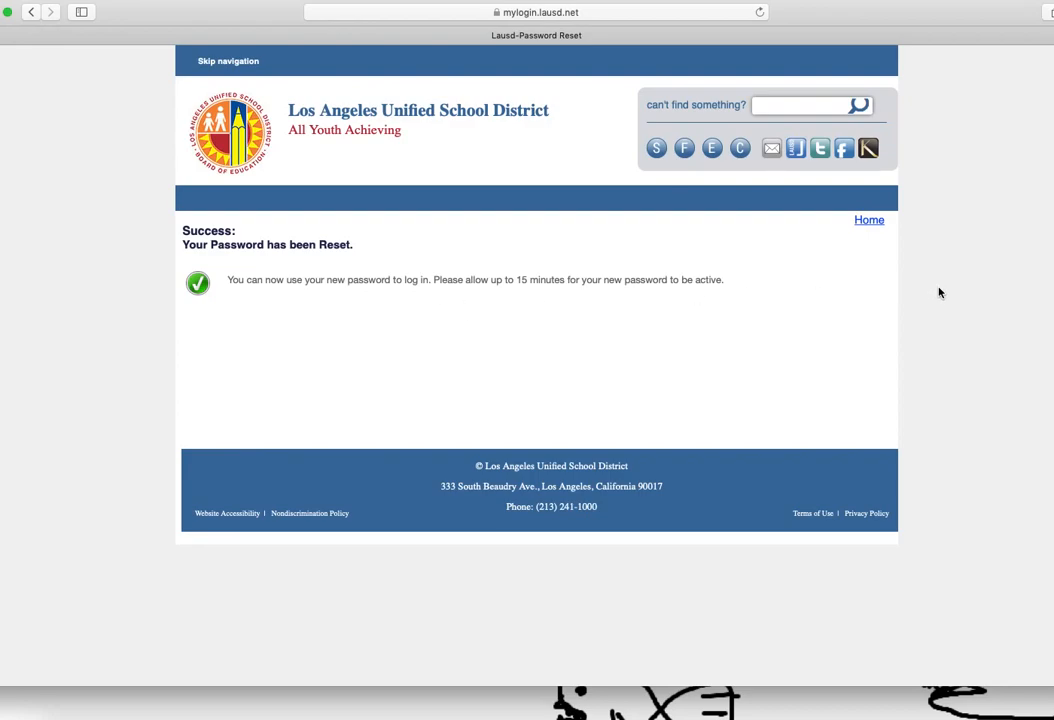